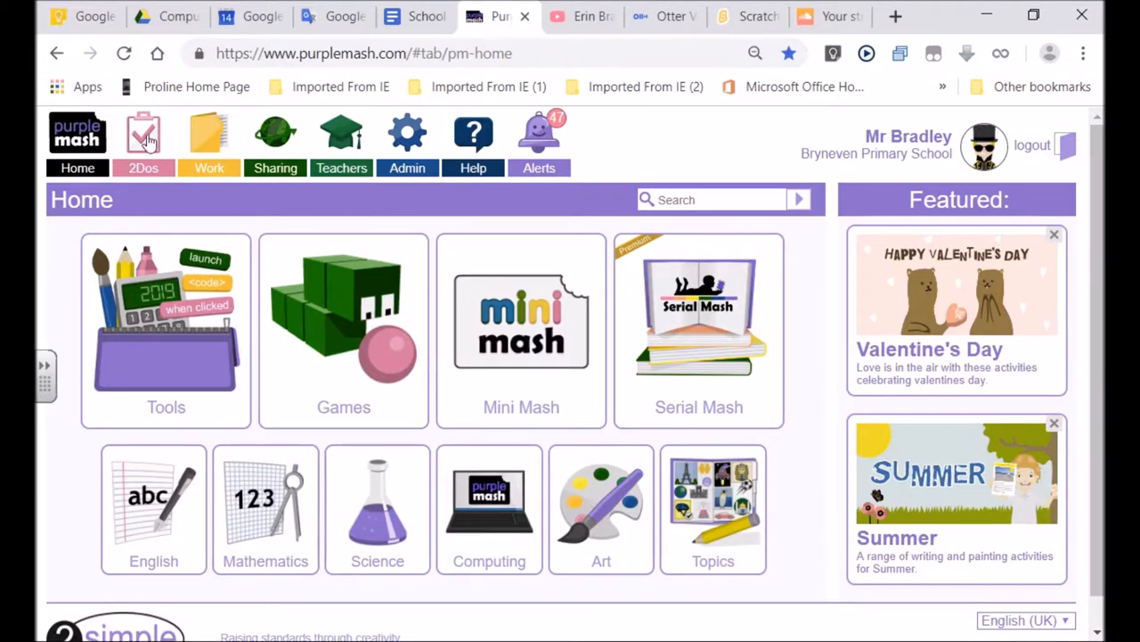
{"action": "mouse_move", "coordinate": [126, 125]}
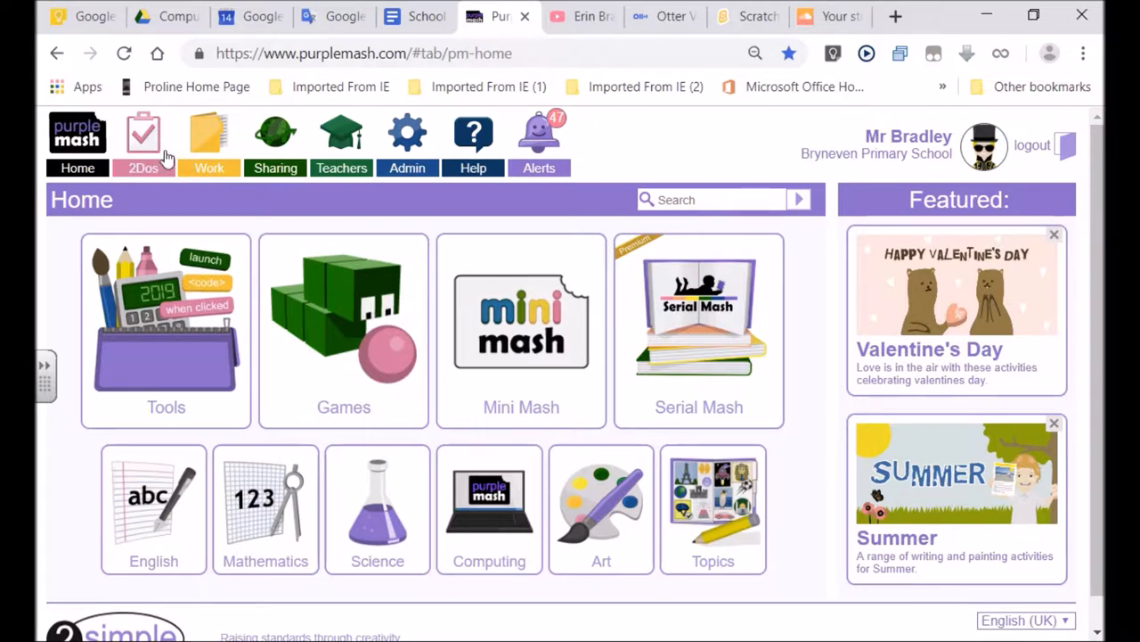
{"action": "mouse_move", "coordinate": [539, 143]}
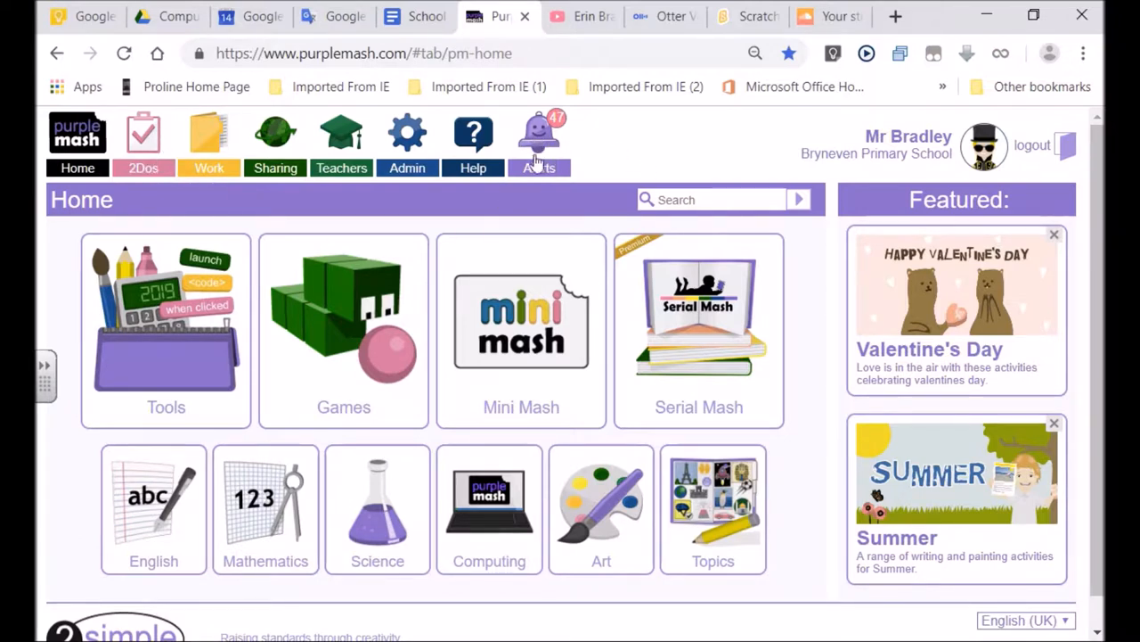
{"action": "mouse_move", "coordinate": [588, 162]}
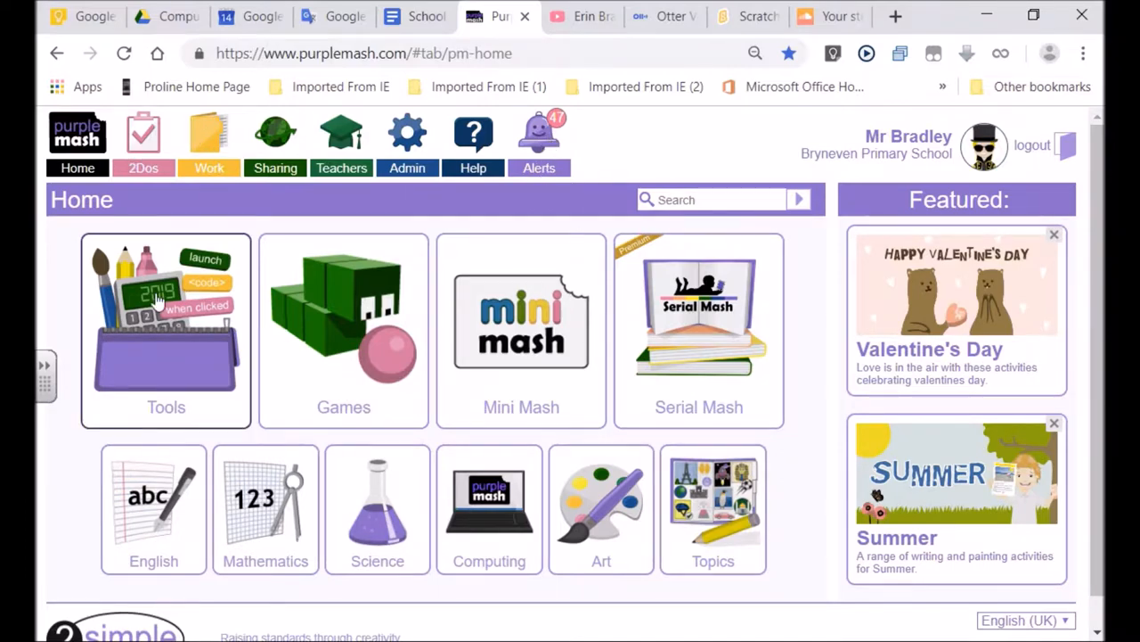
- Launch the Fun with fish activity from the 2Code tools
{"action": "left_click", "coordinate": [166, 321]}
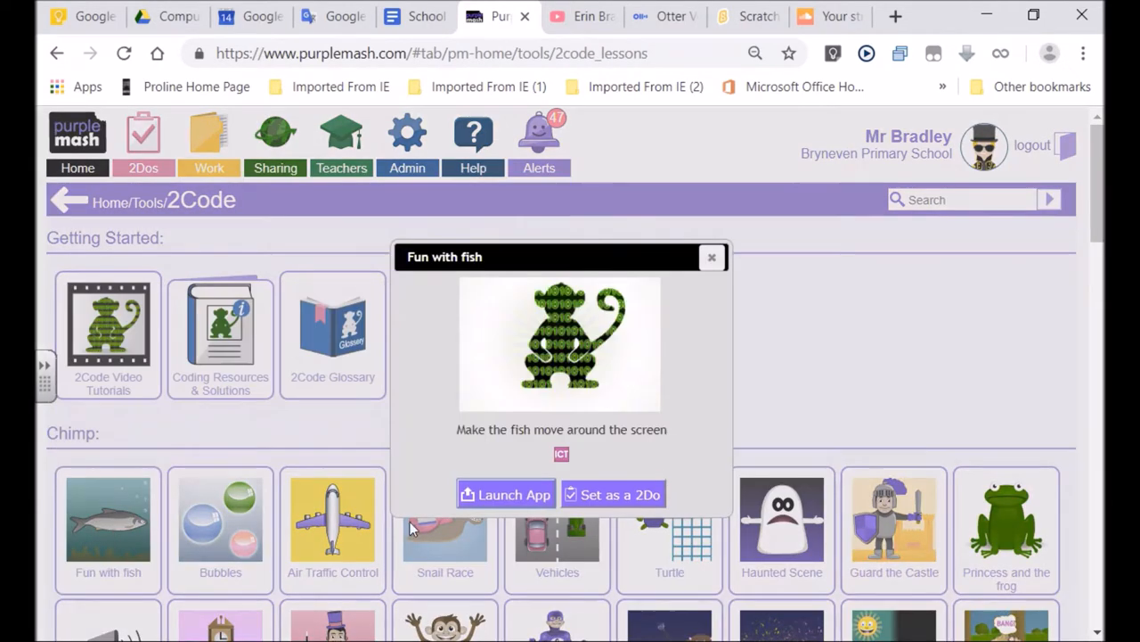
{"action": "left_click", "coordinate": [505, 495]}
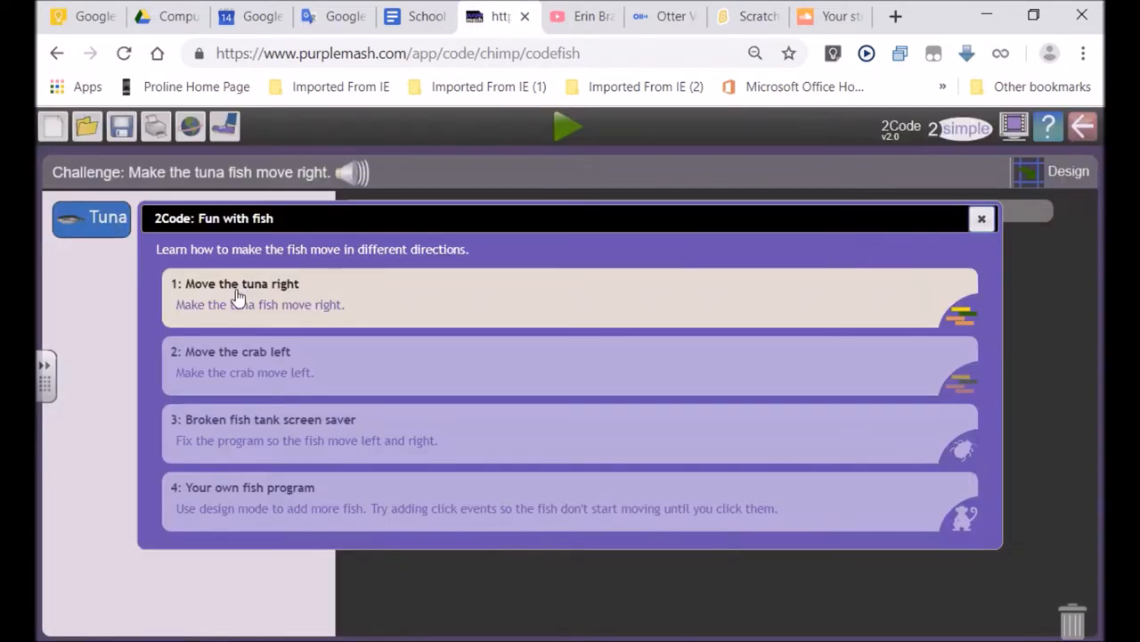
{"action": "mouse_move", "coordinate": [264, 297]}
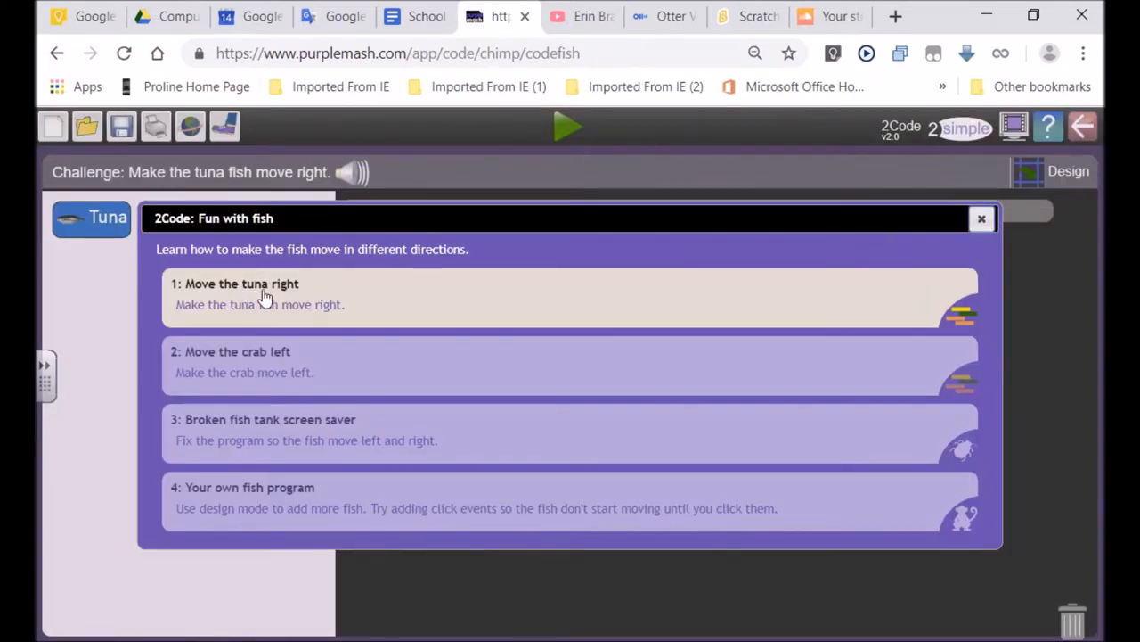
{"action": "mouse_move", "coordinate": [268, 299]}
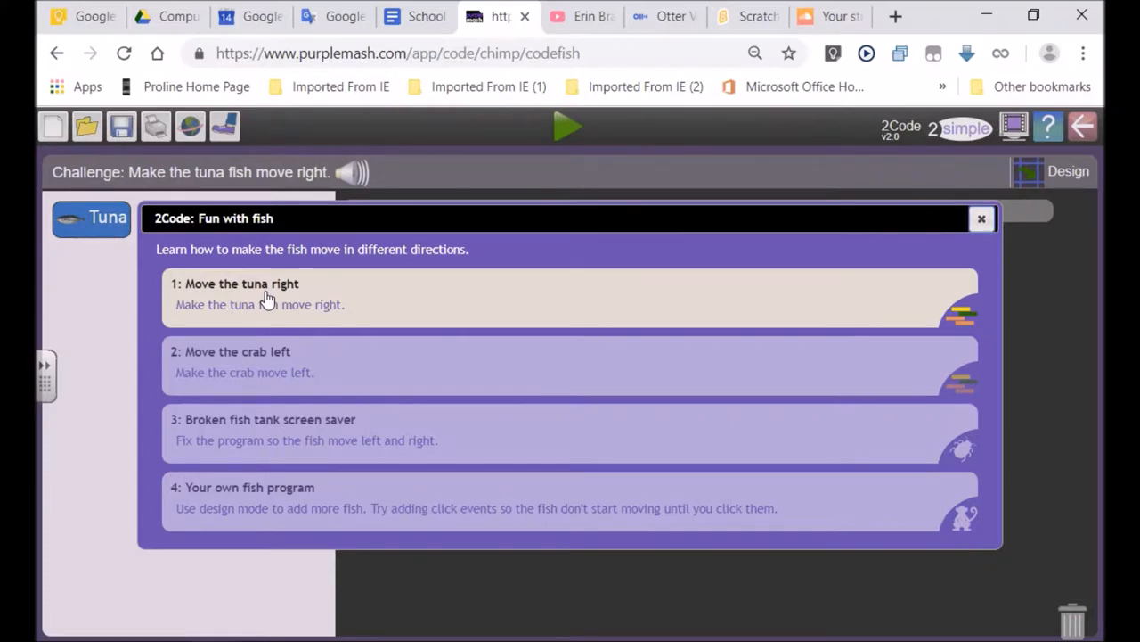
- Start challenge 1, Move the tuna right, and dismiss its introduction
{"action": "left_click", "coordinate": [241, 284]}
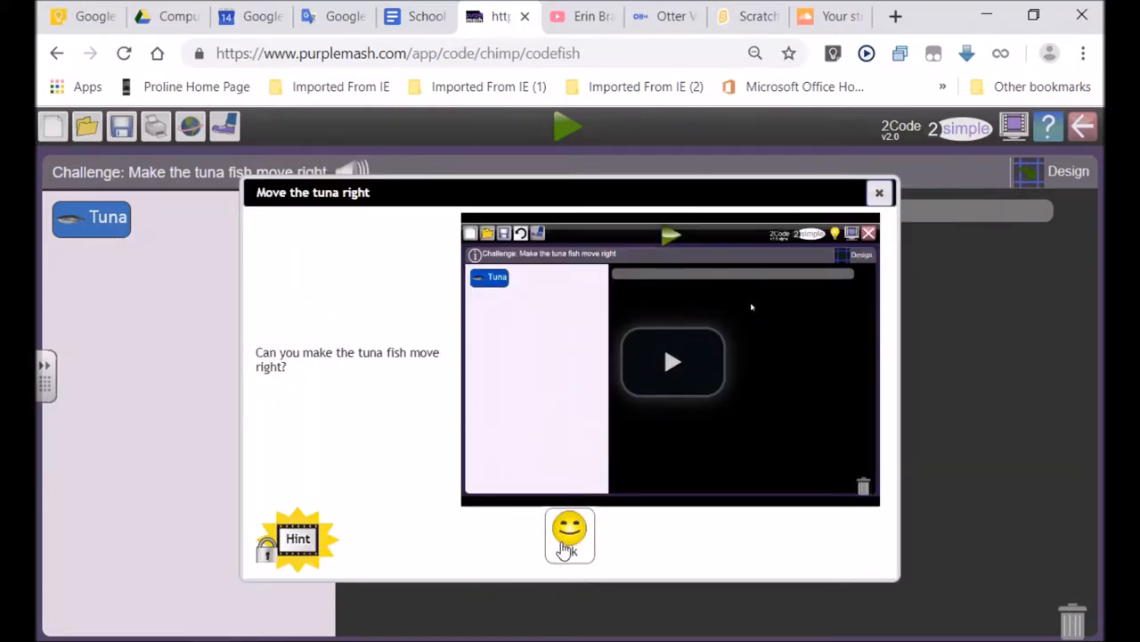
{"action": "left_click", "coordinate": [879, 192]}
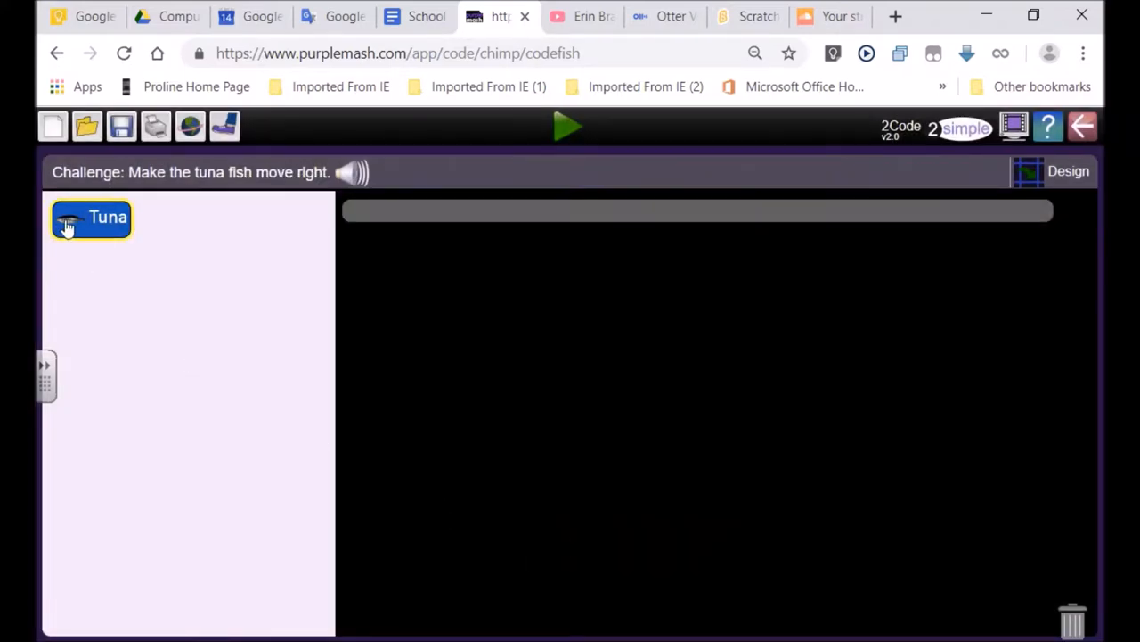
- Place a Tuna block on the first code line and show its direction choices
{"action": "left_click_drag", "start_coordinate": [90, 218], "coordinate": [261, 287]}
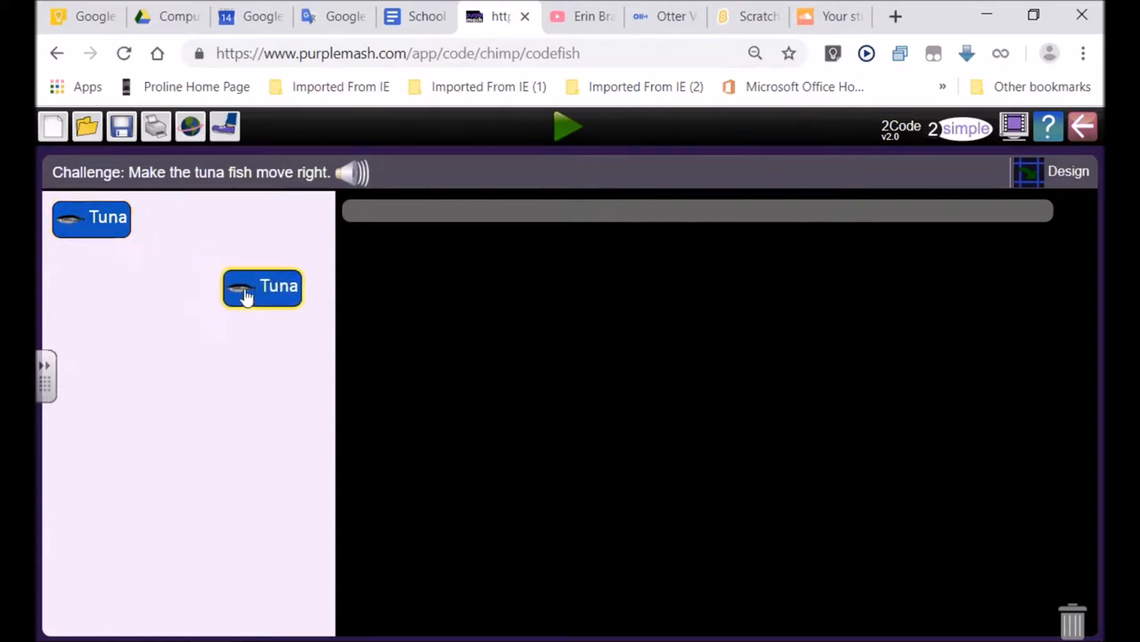
{"action": "left_click_drag", "start_coordinate": [262, 286], "coordinate": [365, 257]}
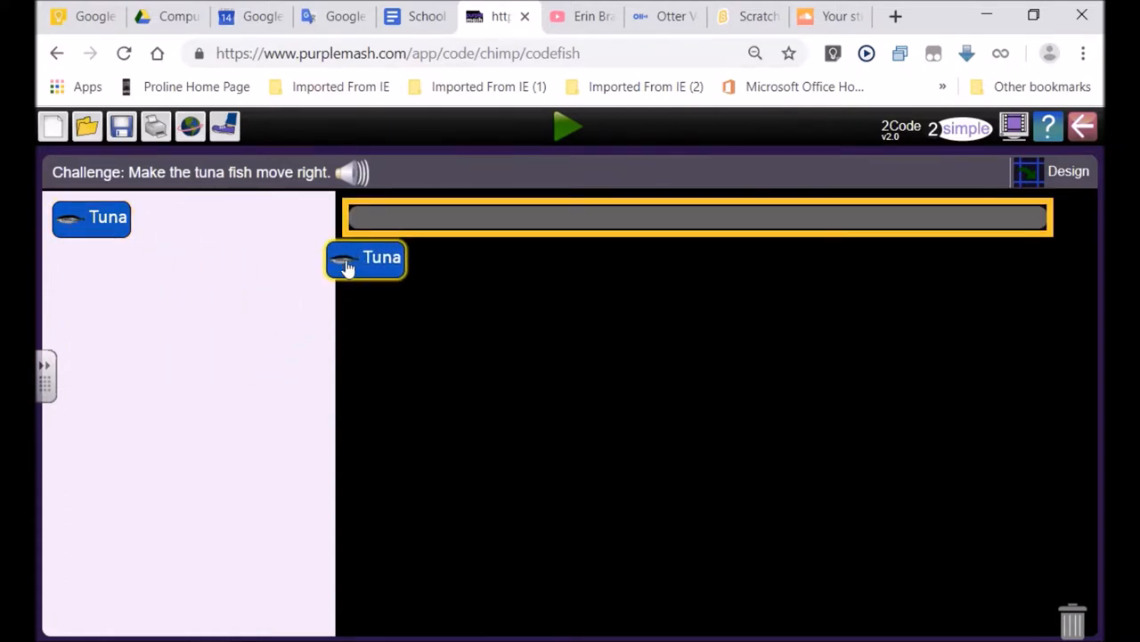
{"action": "left_click_drag", "start_coordinate": [366, 258], "coordinate": [385, 217]}
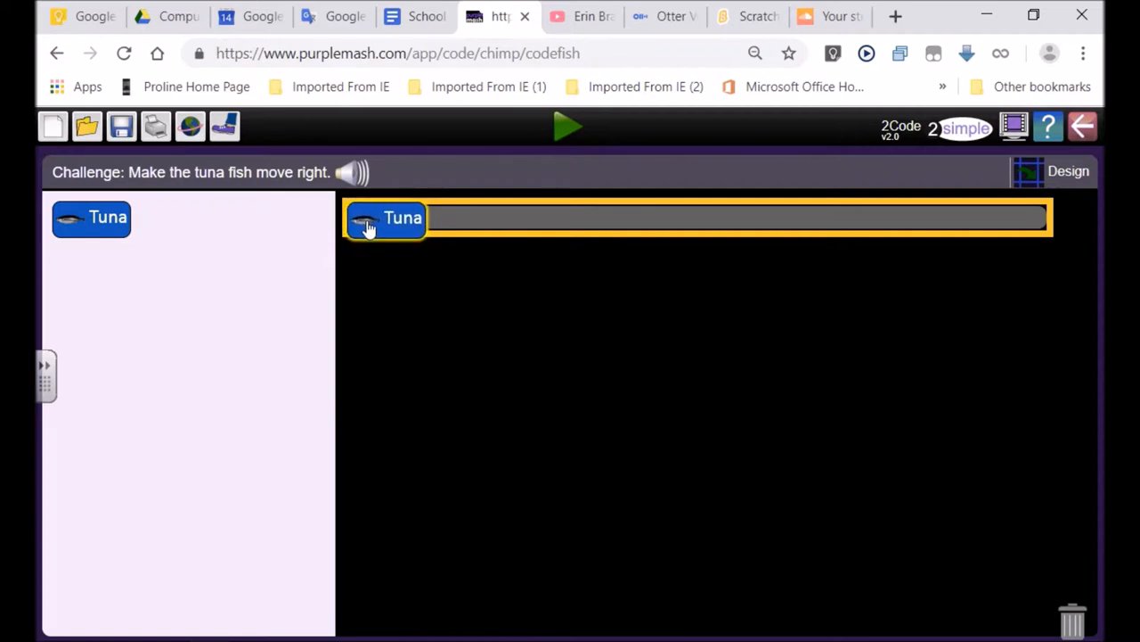
{"action": "left_click_drag", "start_coordinate": [386, 219], "coordinate": [713, 230]}
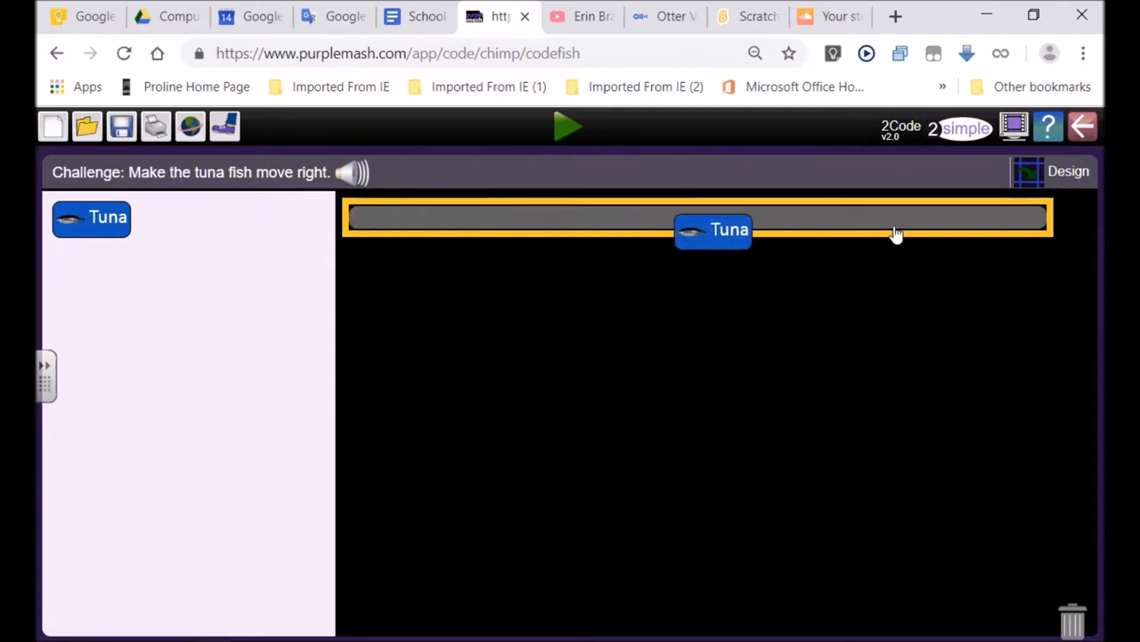
{"action": "left_click", "coordinate": [712, 229]}
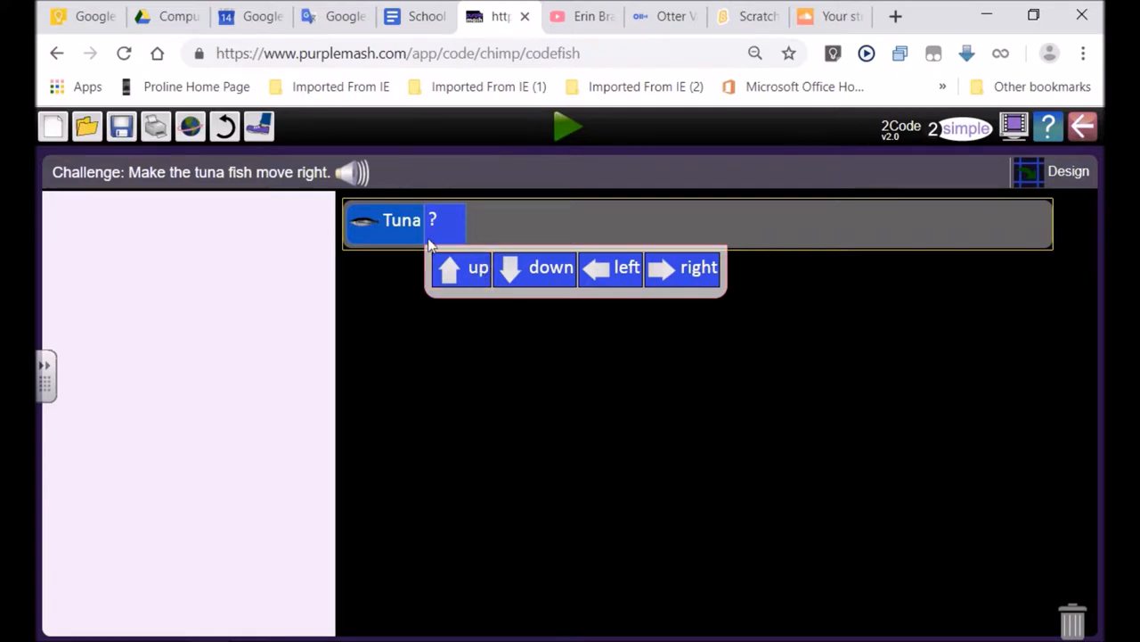
{"action": "mouse_move", "coordinate": [431, 223]}
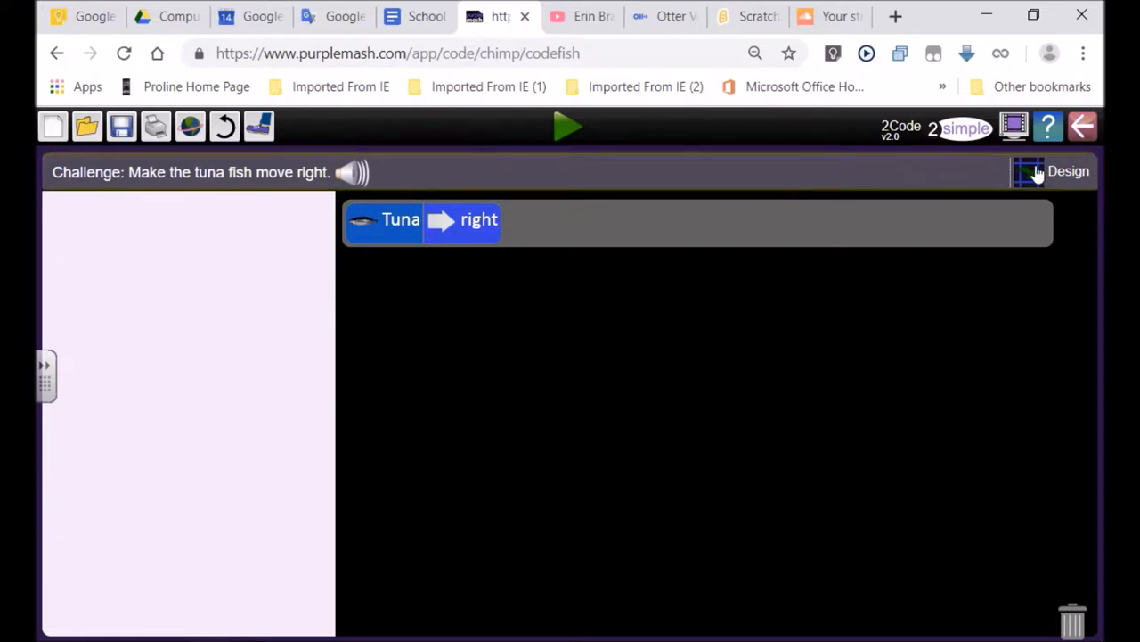
{"action": "mouse_move", "coordinate": [569, 127]}
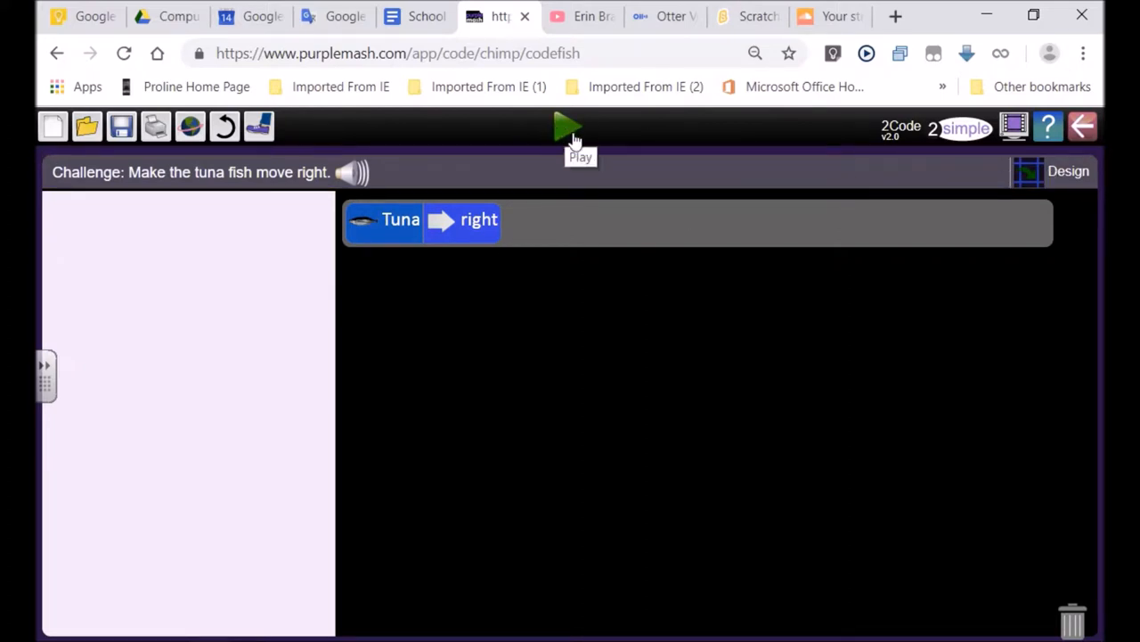
{"action": "mouse_move", "coordinate": [551, 127]}
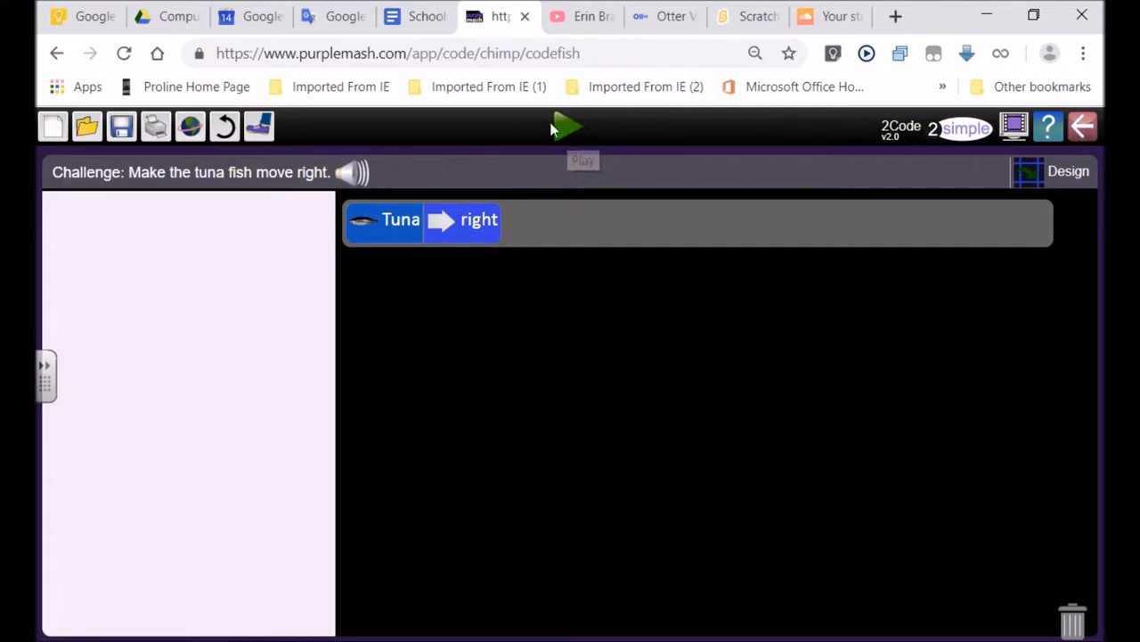
{"action": "mouse_move", "coordinate": [566, 129]}
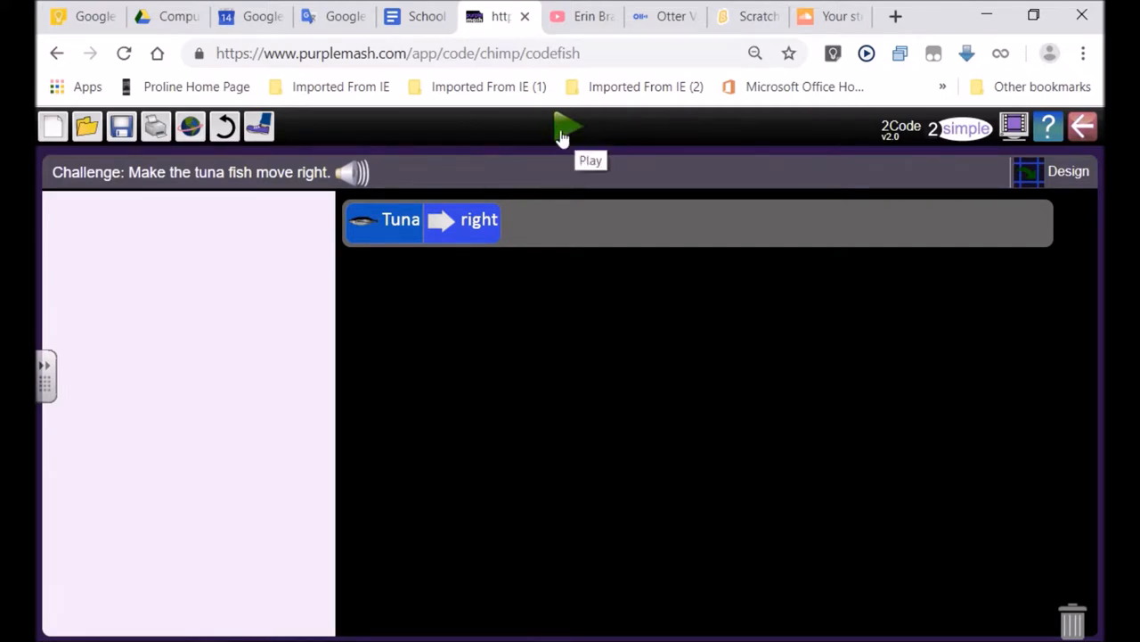
- Run the Tuna right program until the challenge is completed
{"action": "left_click", "coordinate": [568, 127]}
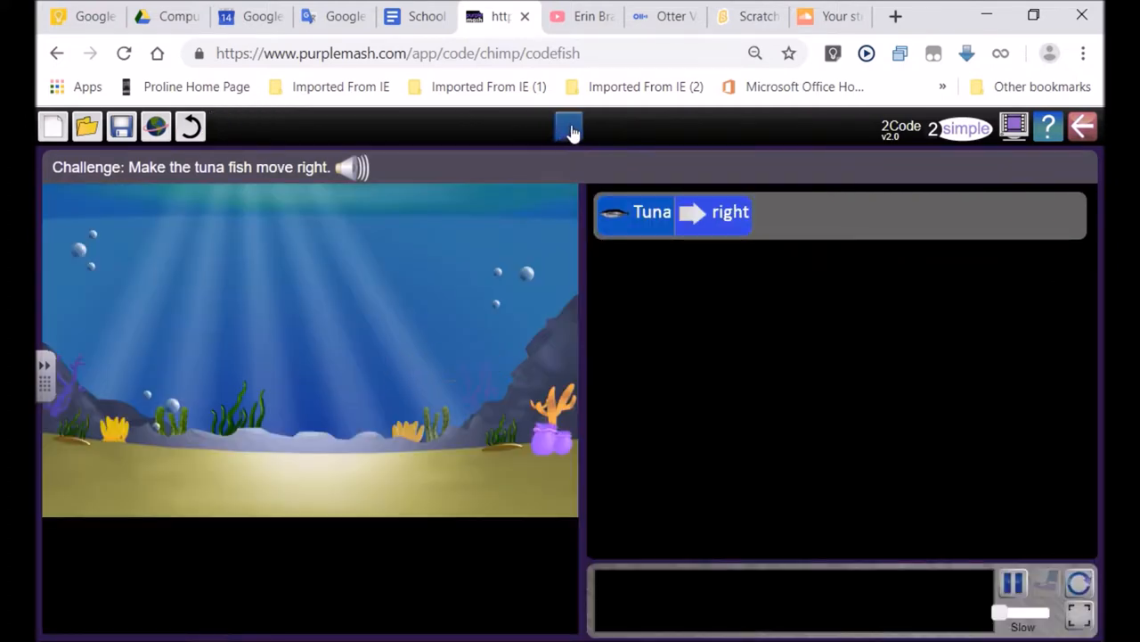
{"action": "left_click", "coordinate": [569, 126]}
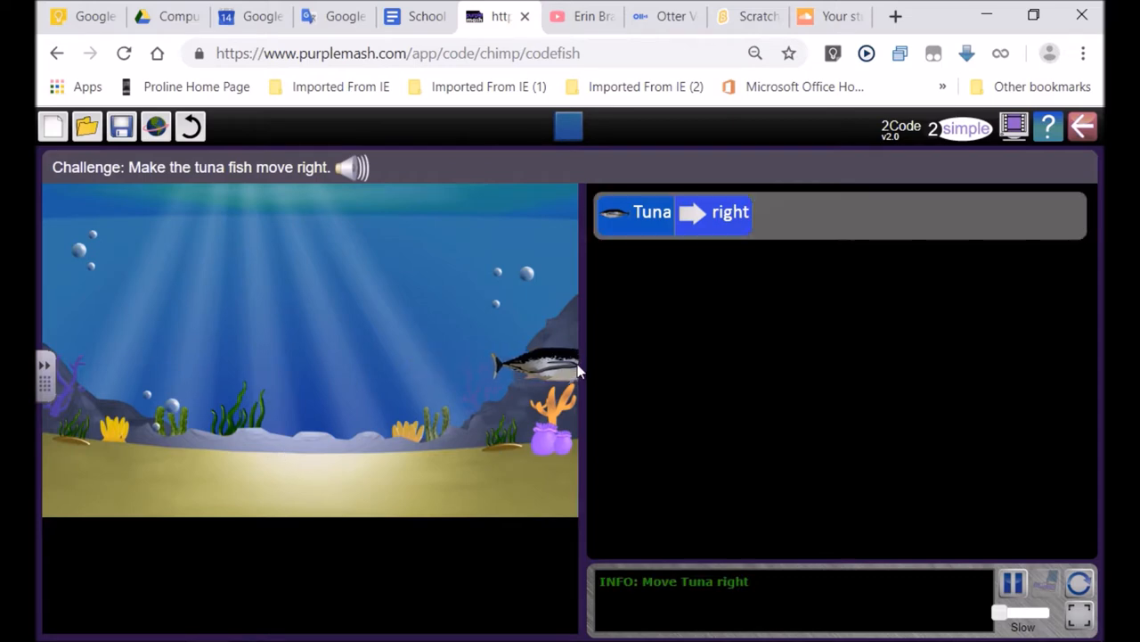
{"action": "left_click", "coordinate": [568, 126]}
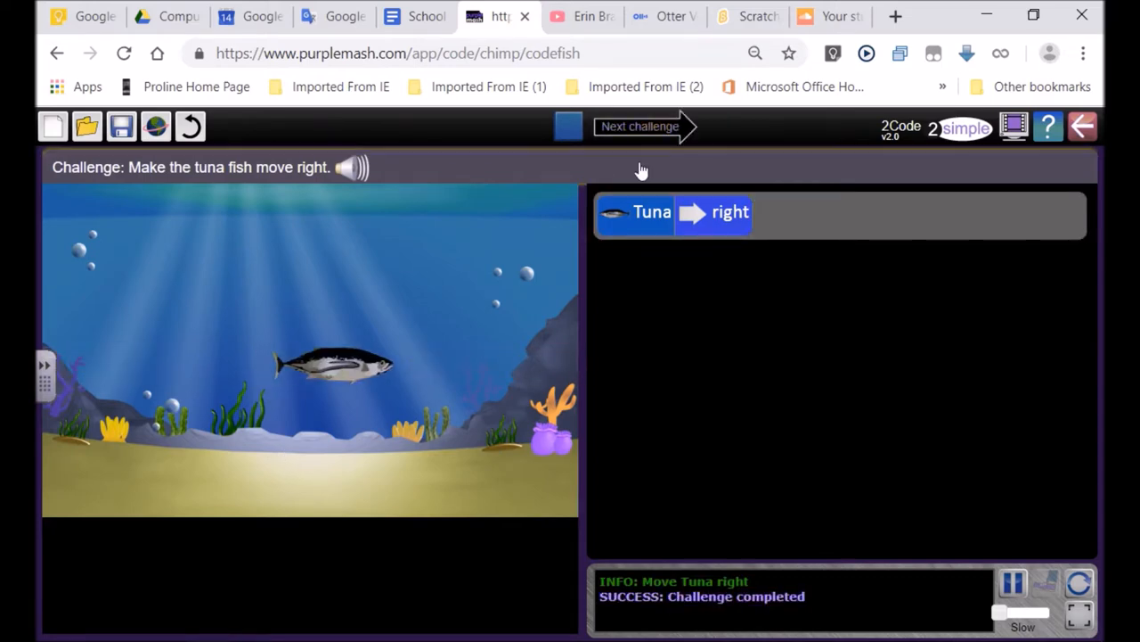
- Advance to the Move the crab left challenge and close the introductions
{"action": "left_click", "coordinate": [639, 126]}
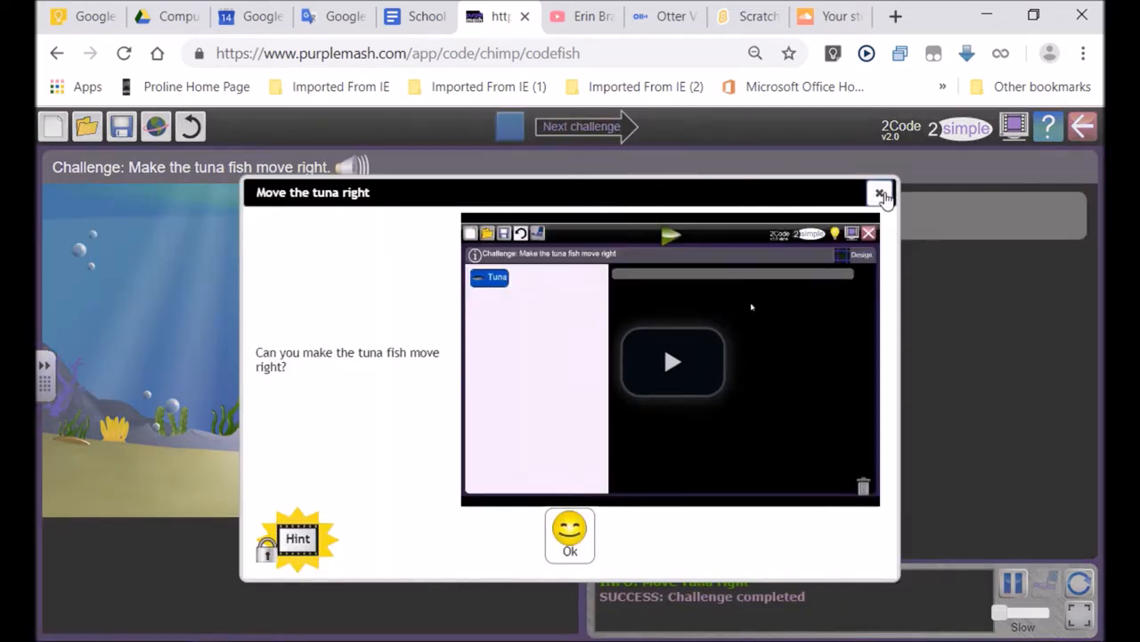
{"action": "left_click", "coordinate": [581, 125]}
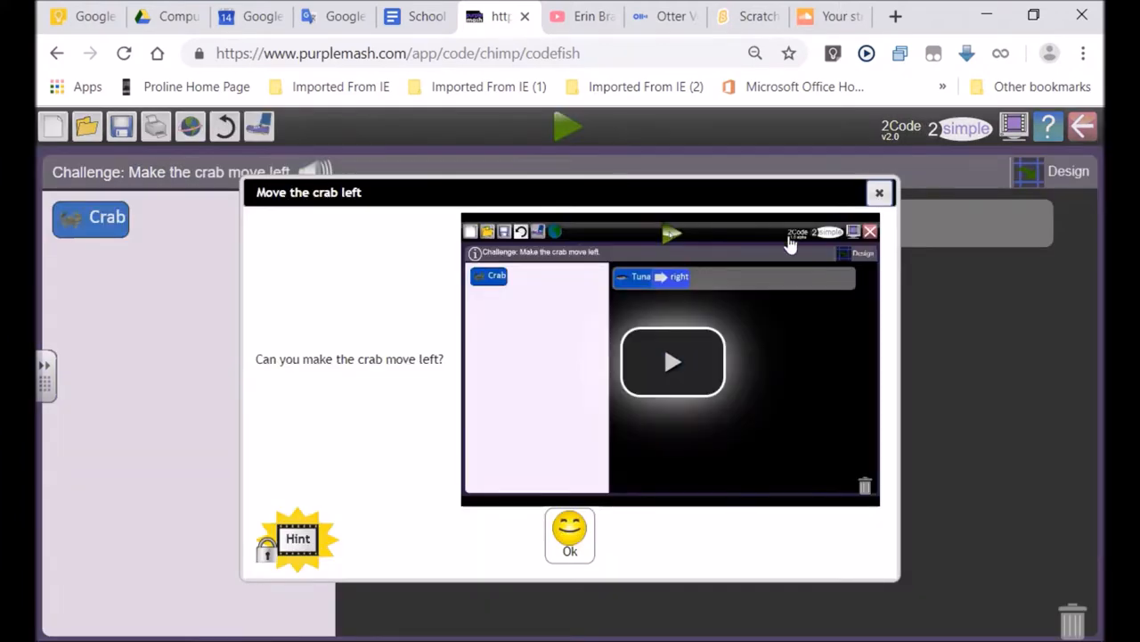
{"action": "left_click", "coordinate": [880, 191]}
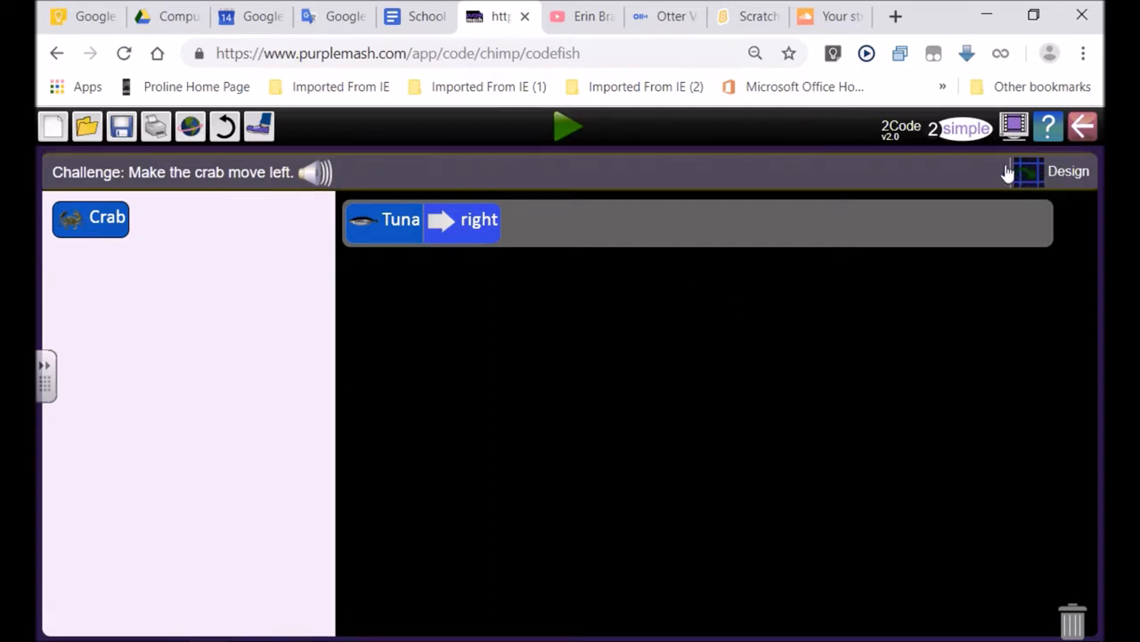
{"action": "mouse_move", "coordinate": [1049, 126]}
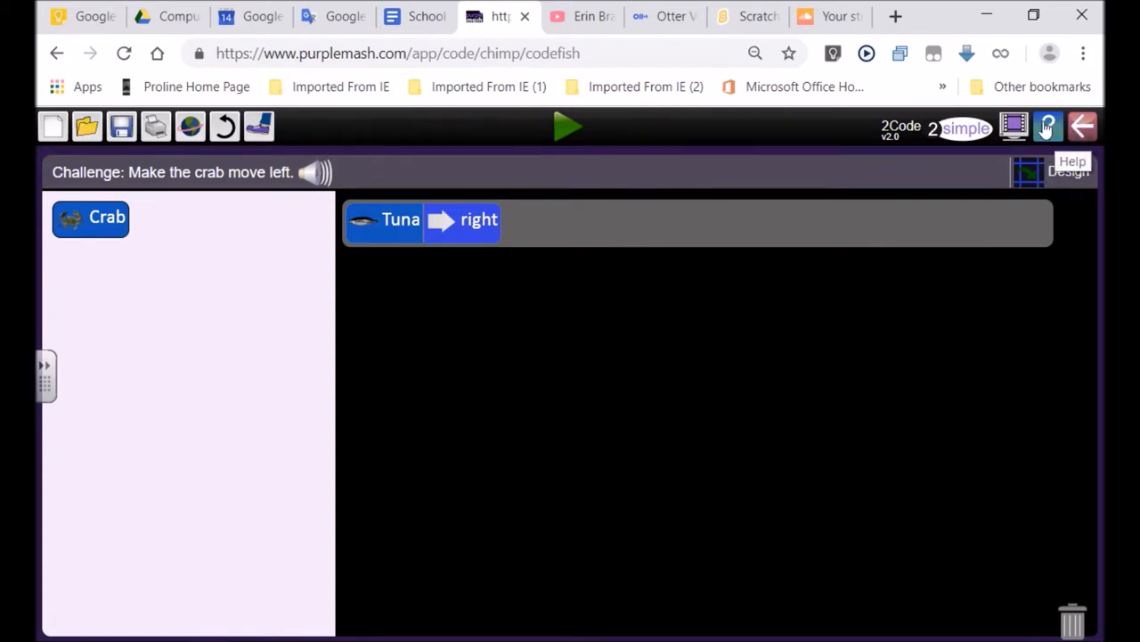
{"action": "mouse_move", "coordinate": [1056, 132]}
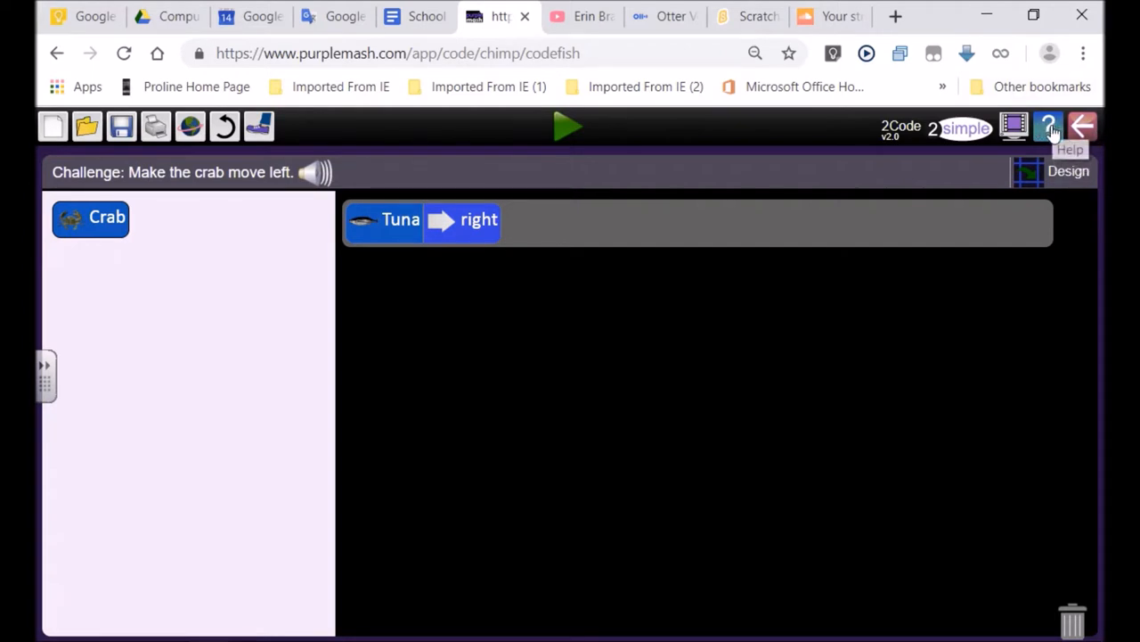
{"action": "left_click", "coordinate": [1049, 127]}
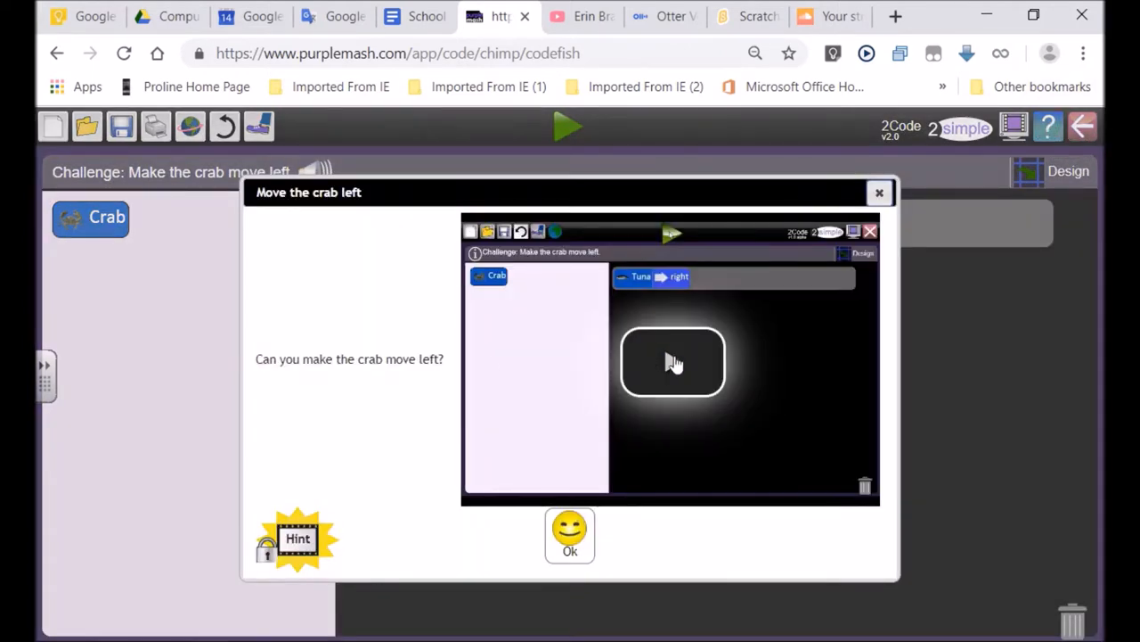
- Play and pause the crab-left hint video, then close the hint dialog
{"action": "left_click", "coordinate": [671, 361]}
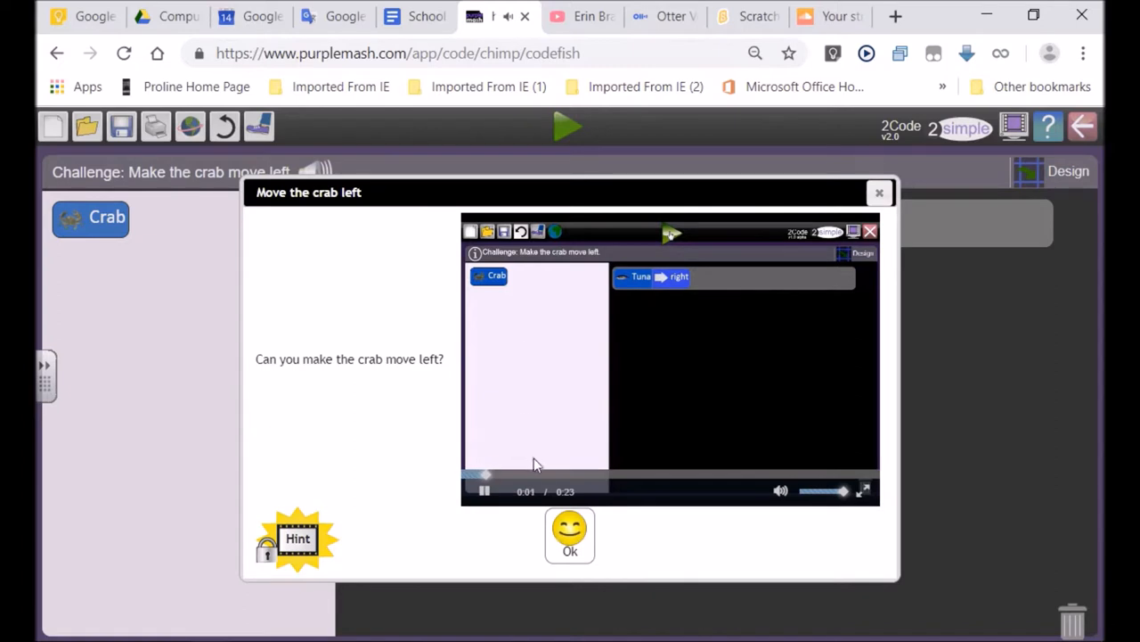
{"action": "left_click", "coordinate": [484, 491]}
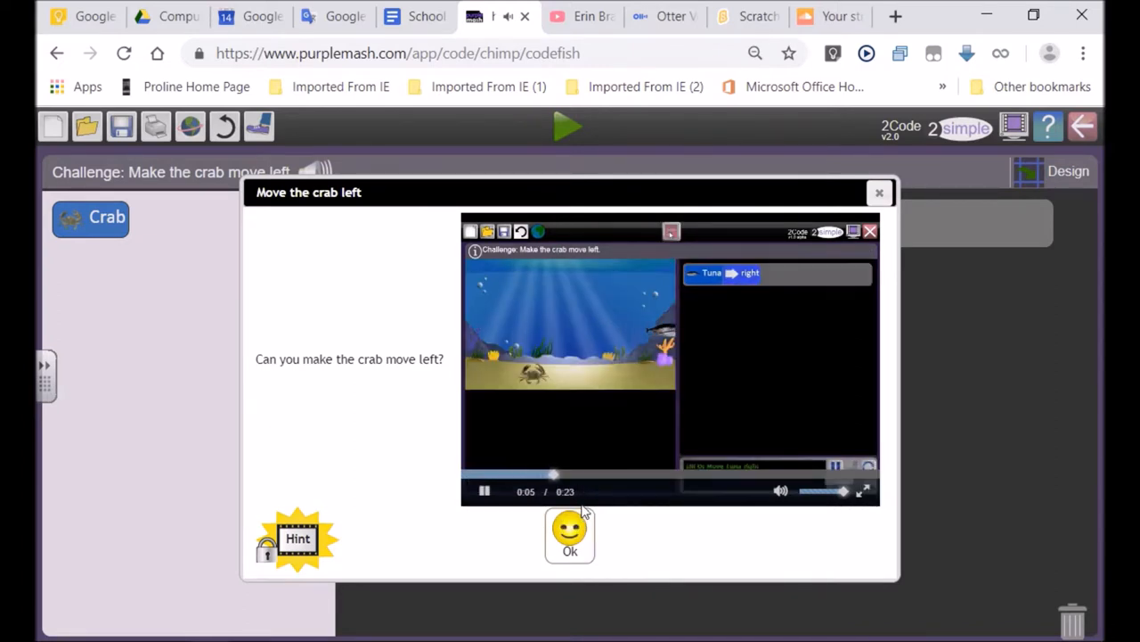
{"action": "left_click", "coordinate": [484, 491]}
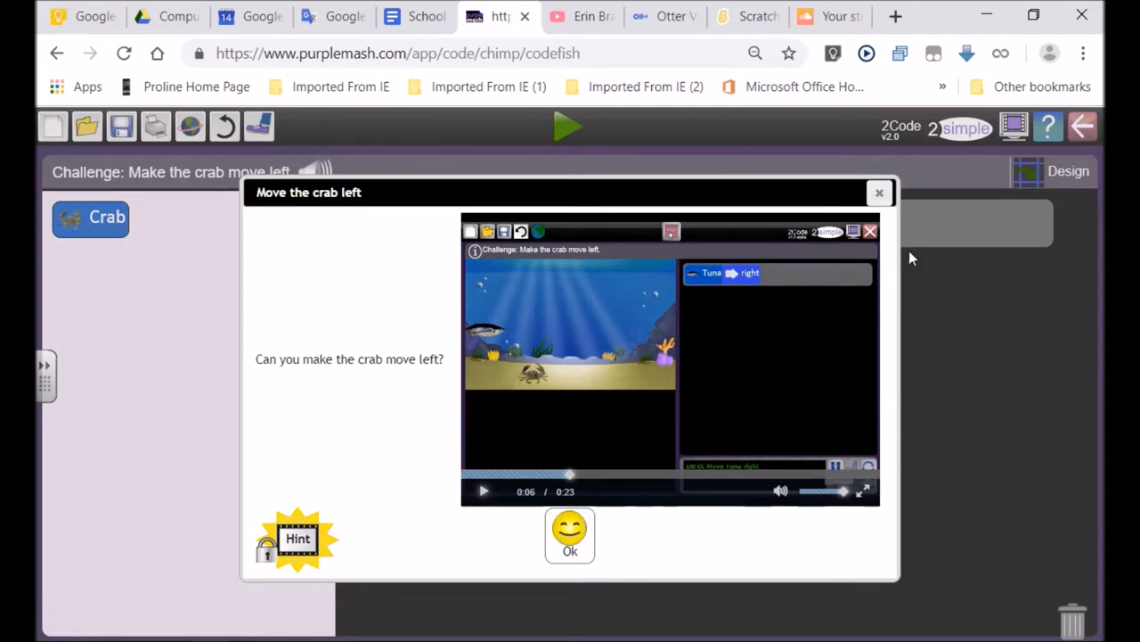
{"action": "left_click", "coordinate": [569, 535]}
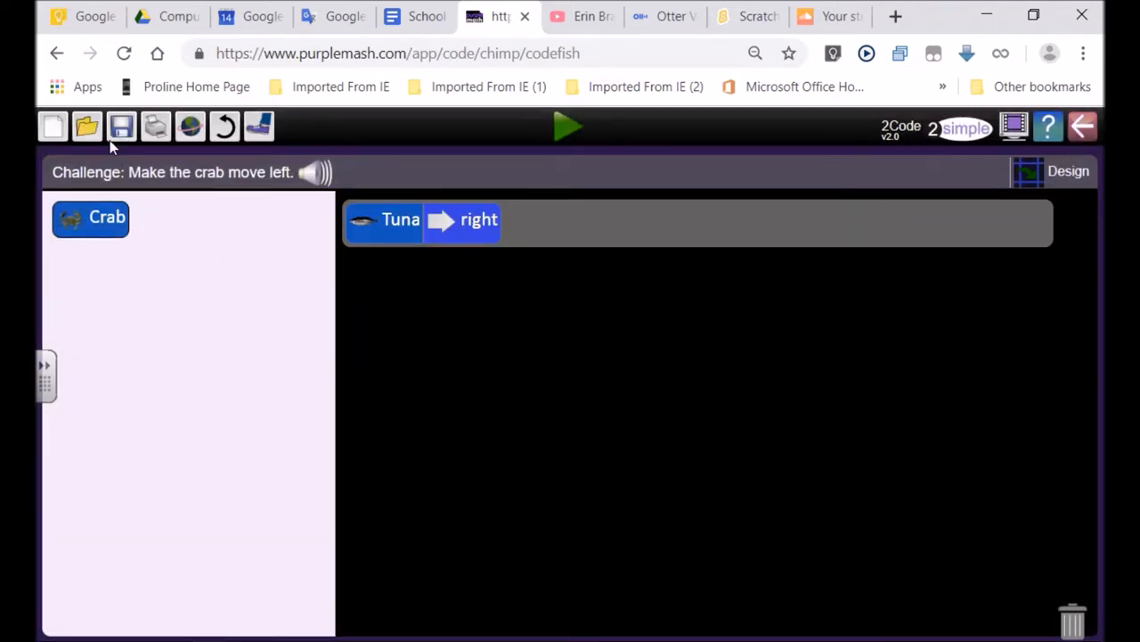
- Add a Crab left line below Tuna right and run the program
{"action": "left_click", "coordinate": [90, 218]}
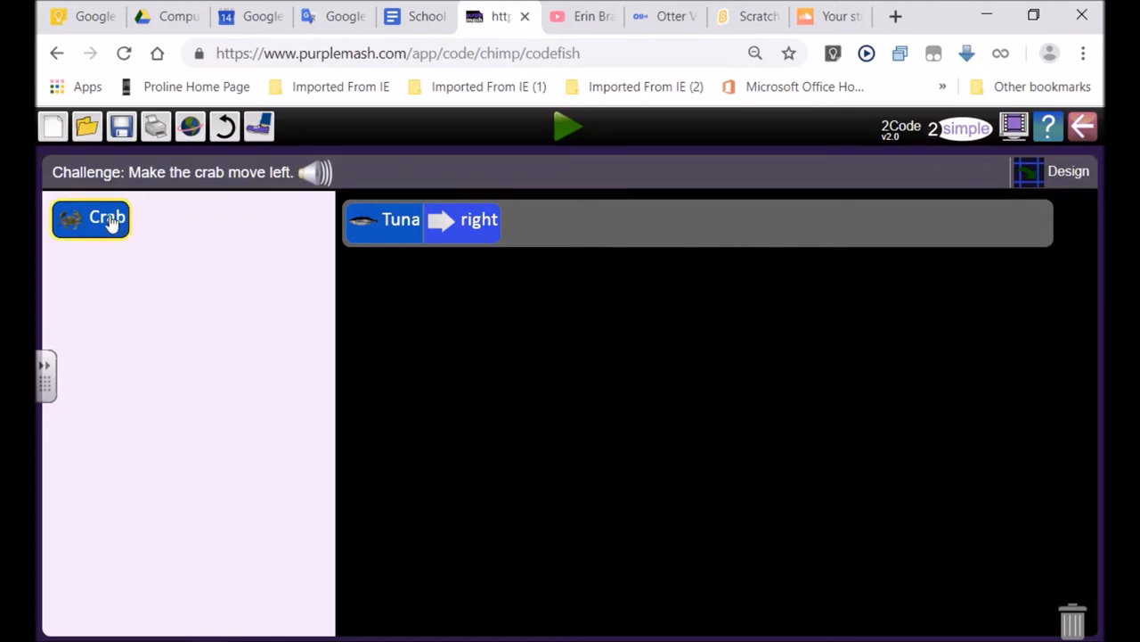
{"action": "left_click_drag", "start_coordinate": [90, 219], "coordinate": [413, 273]}
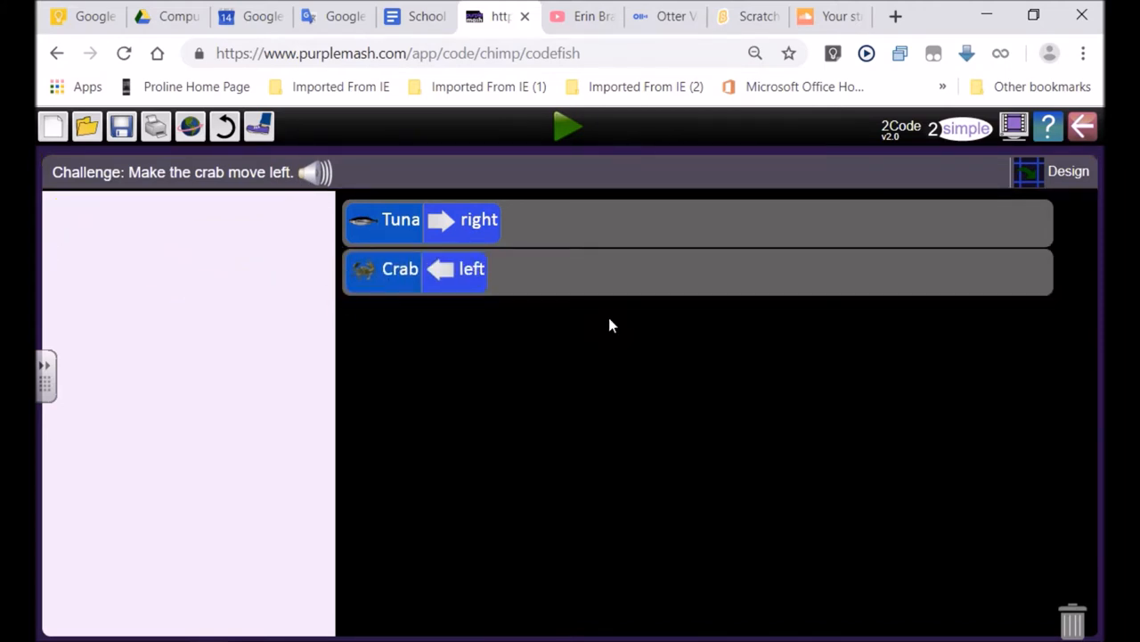
{"action": "left_click", "coordinate": [567, 127]}
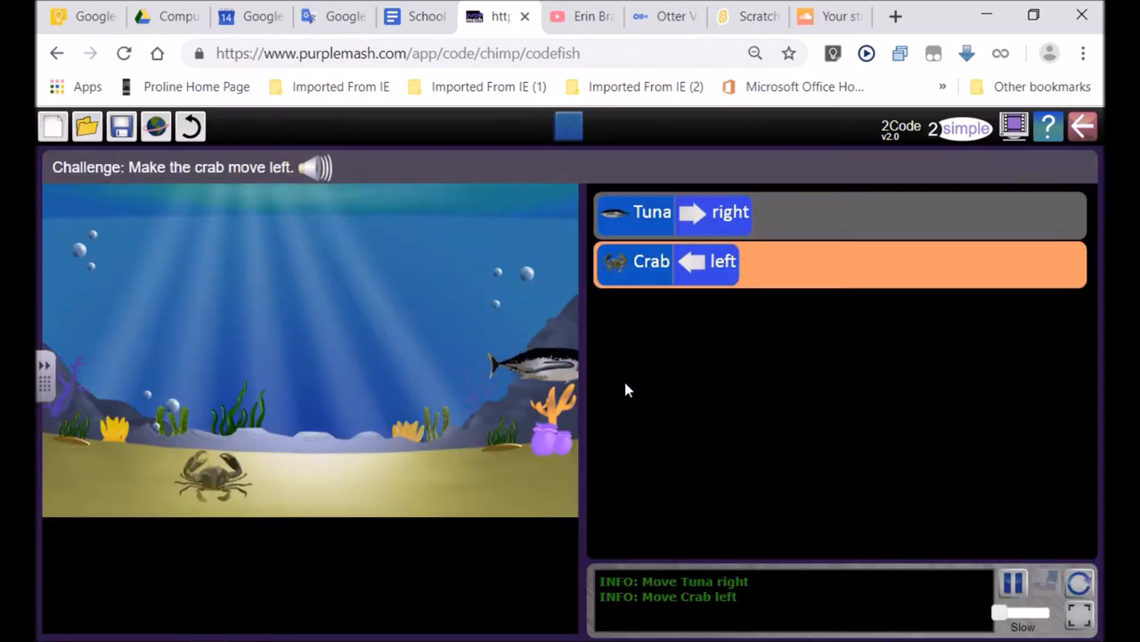
{"action": "left_click", "coordinate": [568, 125]}
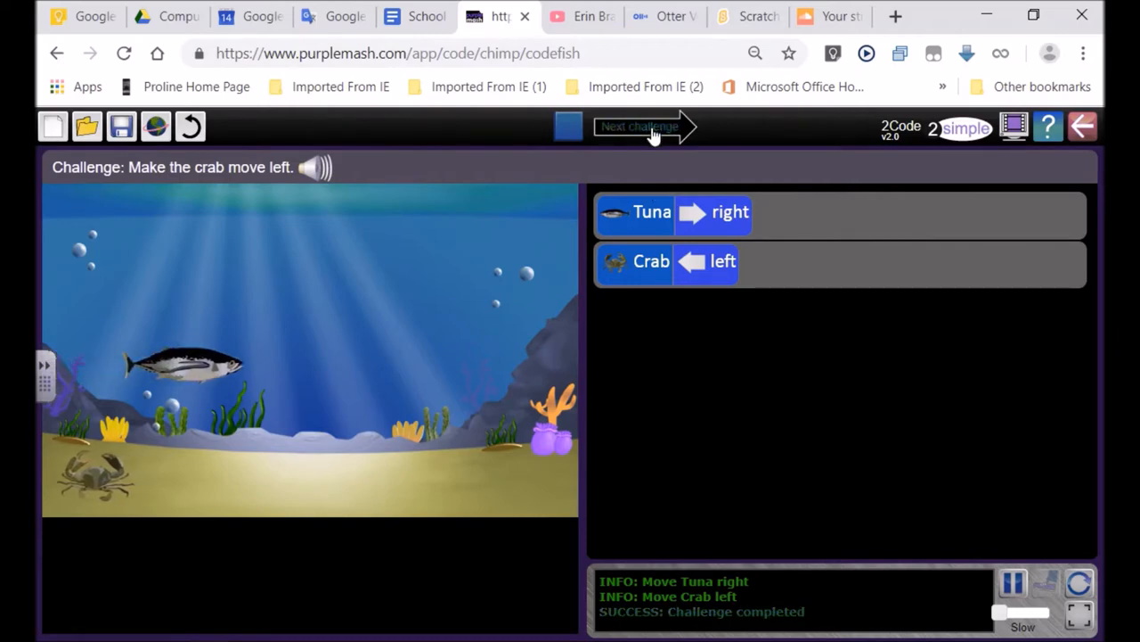
- Skip past the fix-the-fish challenge to the adding-fish activity
{"action": "left_click", "coordinate": [639, 126]}
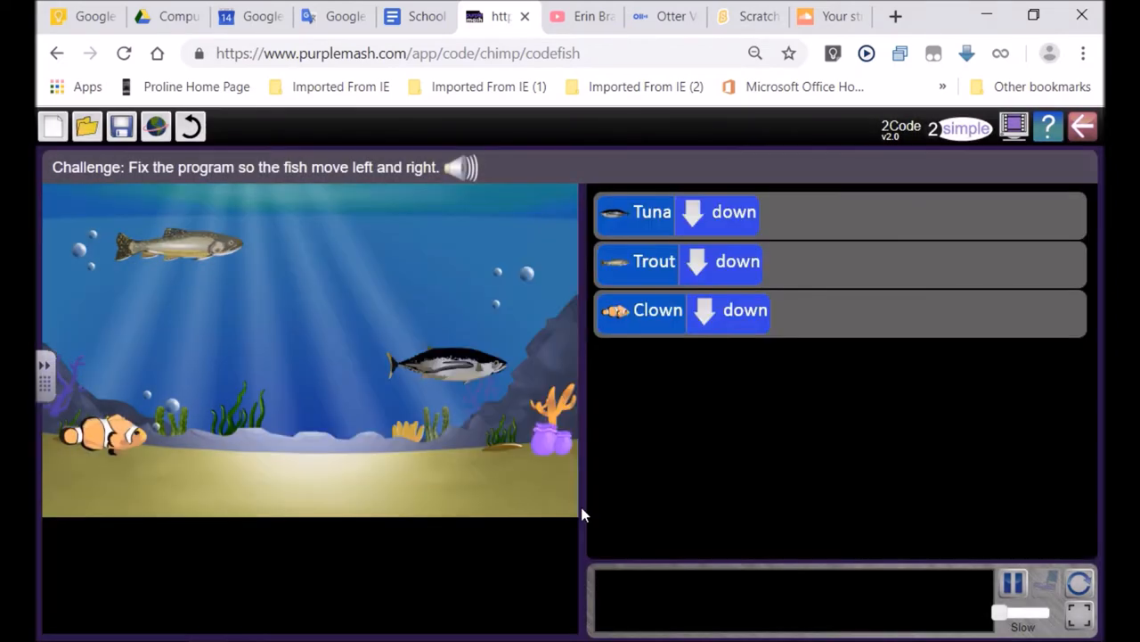
{"action": "left_click", "coordinate": [866, 53]}
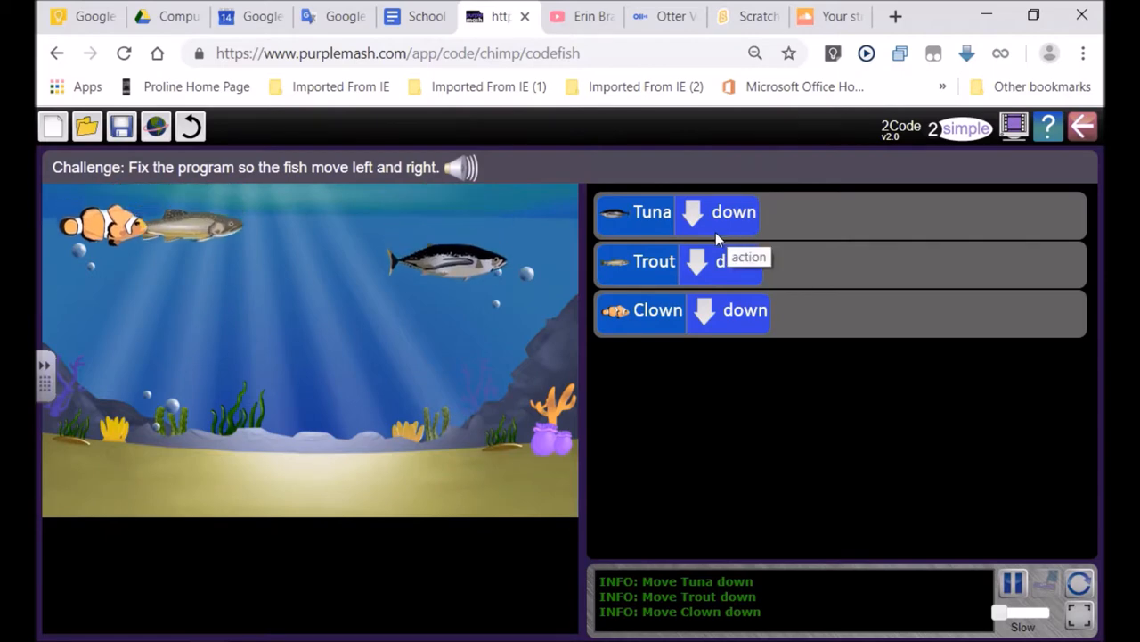
{"action": "left_click", "coordinate": [722, 261]}
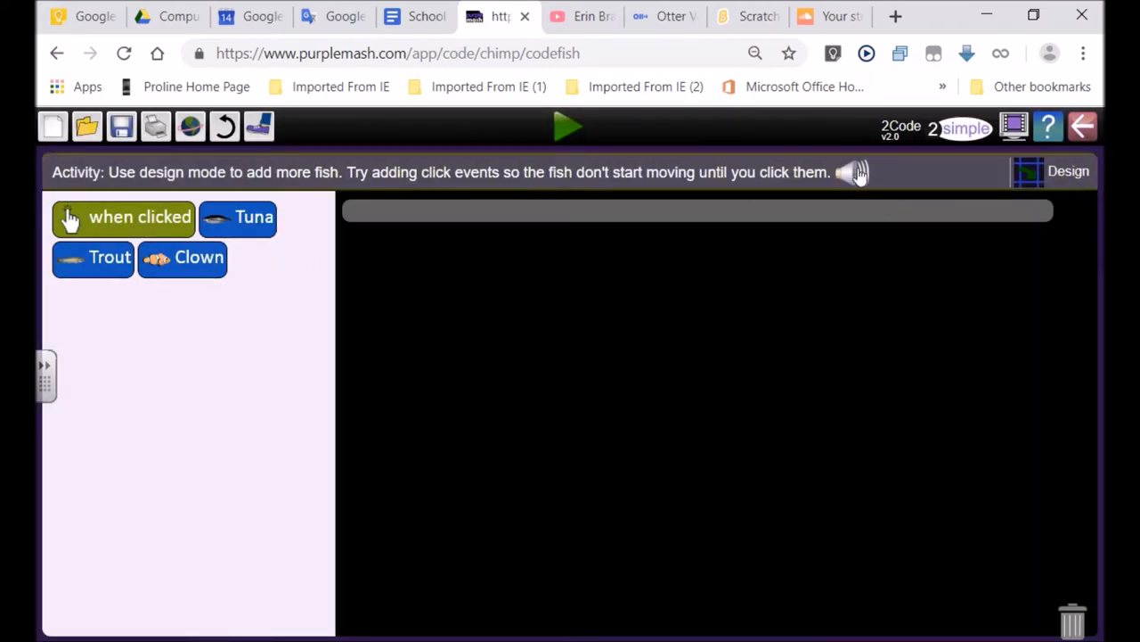
- Add myTuna1, myClown1 and myCrab1 in design mode, then exit design
{"action": "left_click", "coordinate": [1068, 171]}
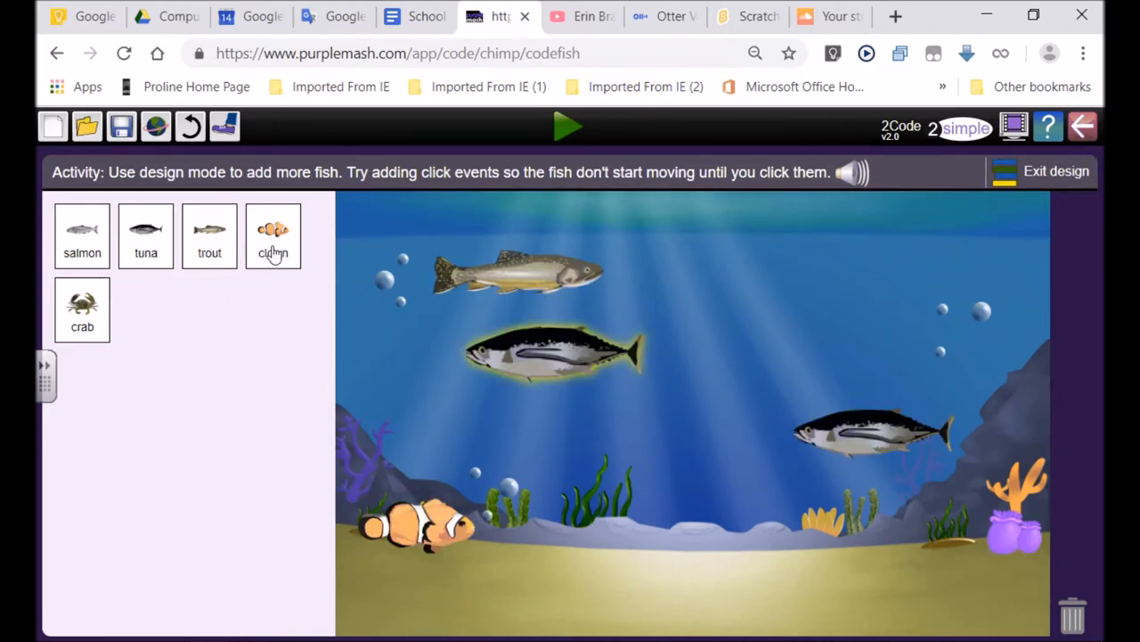
{"action": "left_click", "coordinate": [273, 229]}
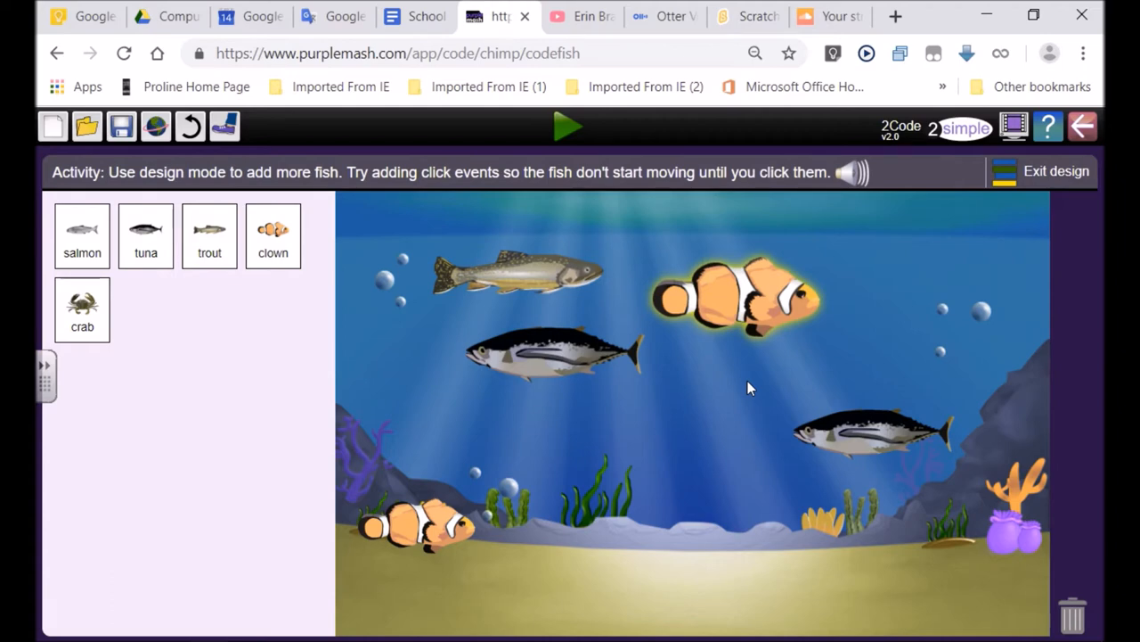
{"action": "left_click_drag", "start_coordinate": [82, 310], "coordinate": [728, 463]}
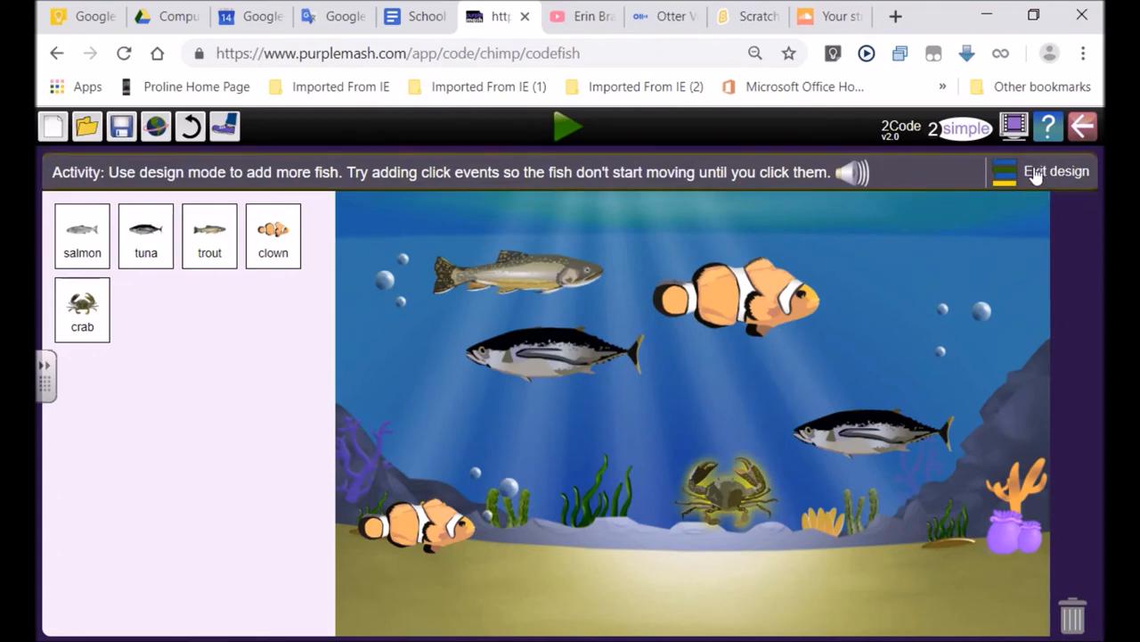
{"action": "left_click", "coordinate": [1055, 171]}
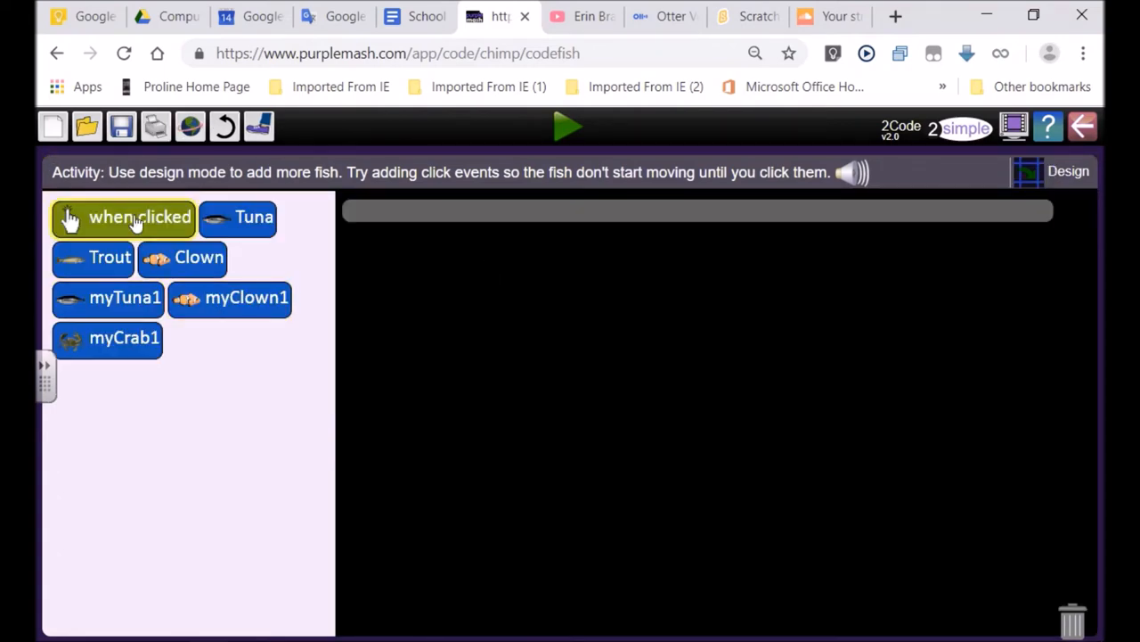
- Add a 'when clicked' script and set it to respond to Tuna
{"action": "left_click_drag", "start_coordinate": [139, 218], "coordinate": [433, 218]}
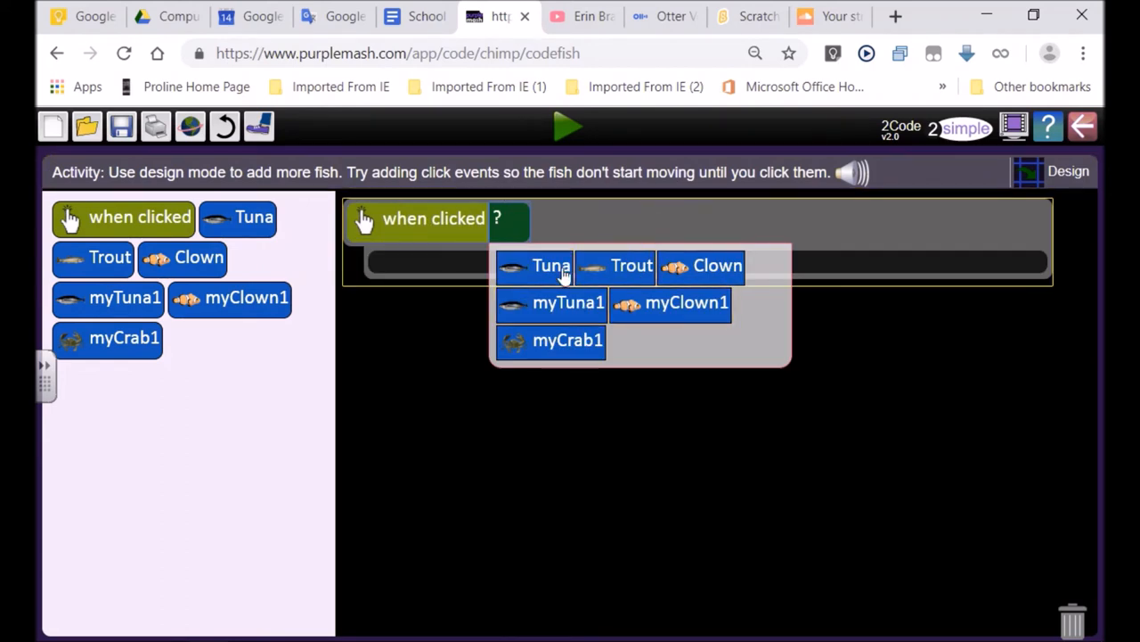
{"action": "left_click", "coordinate": [551, 265]}
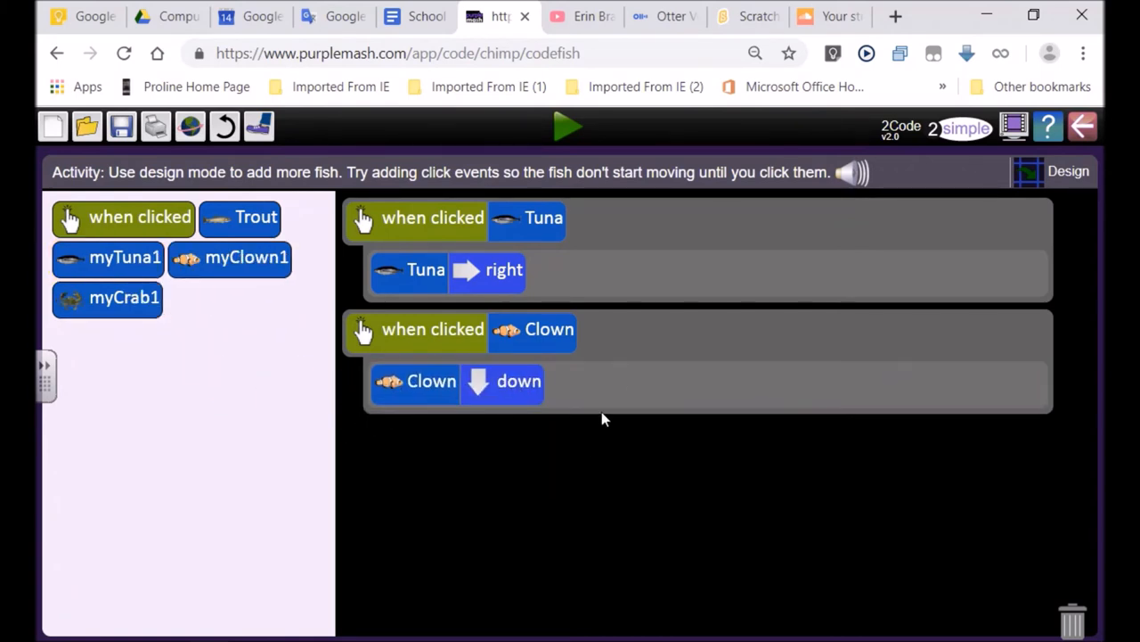
{"action": "mouse_move", "coordinate": [461, 371]}
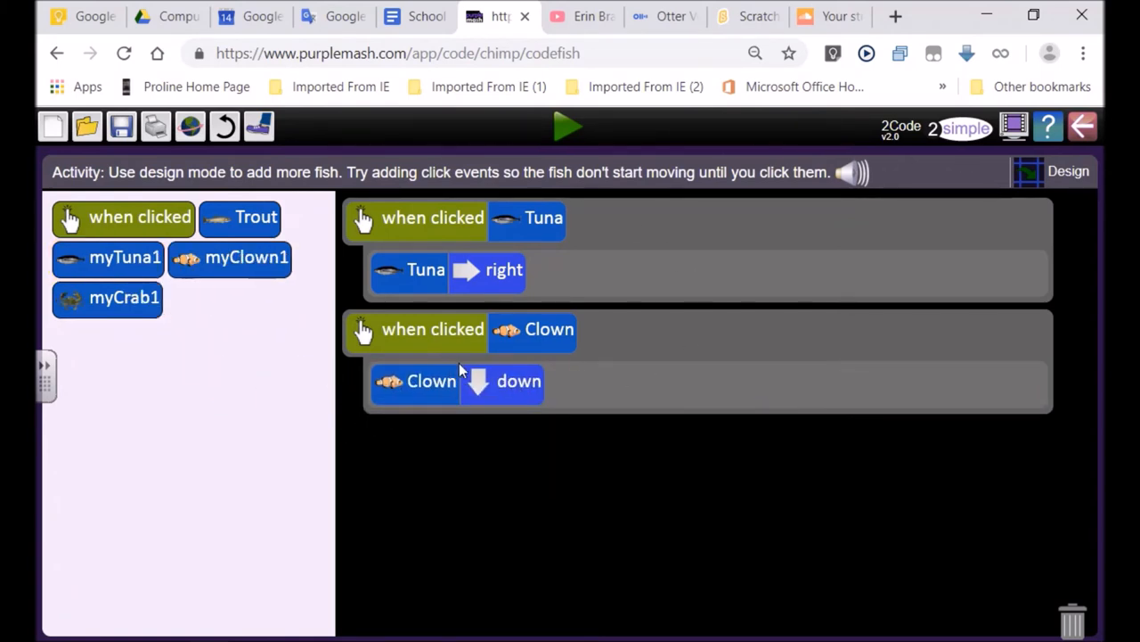
{"action": "mouse_move", "coordinate": [1082, 127]}
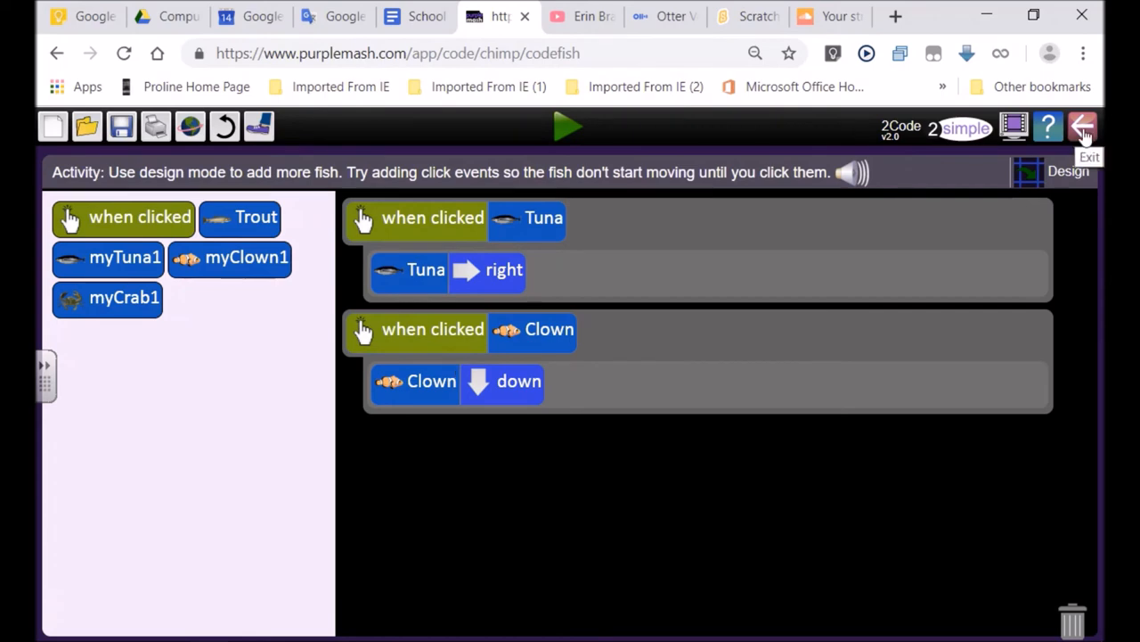
- Choose Save & exit to open the Save file dialog
{"action": "left_click", "coordinate": [1083, 126]}
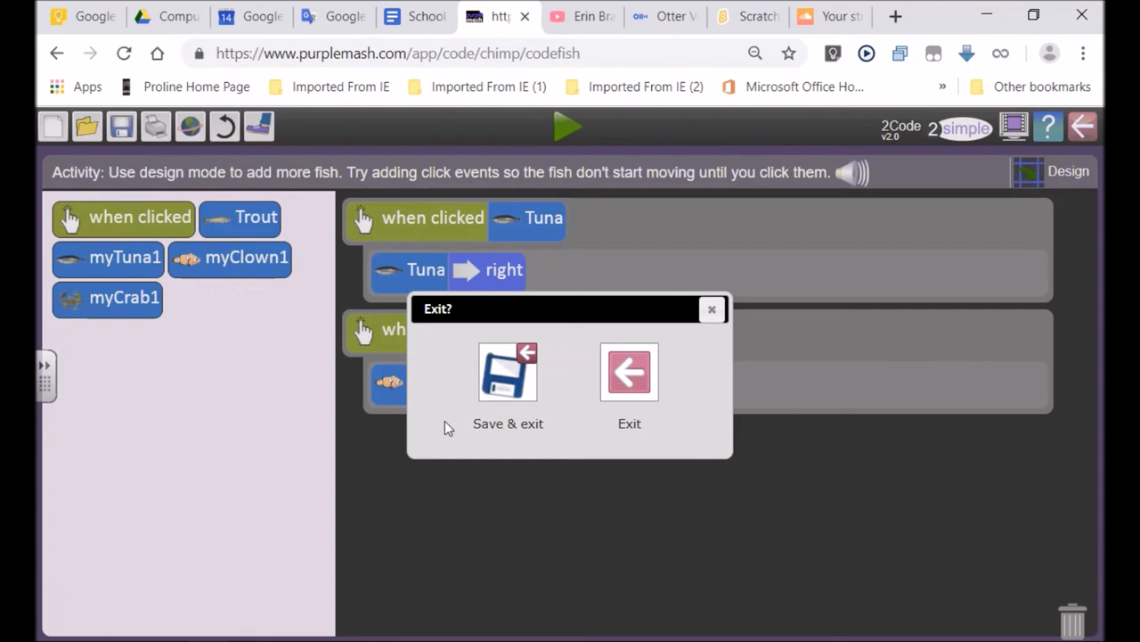
{"action": "mouse_move", "coordinate": [508, 372]}
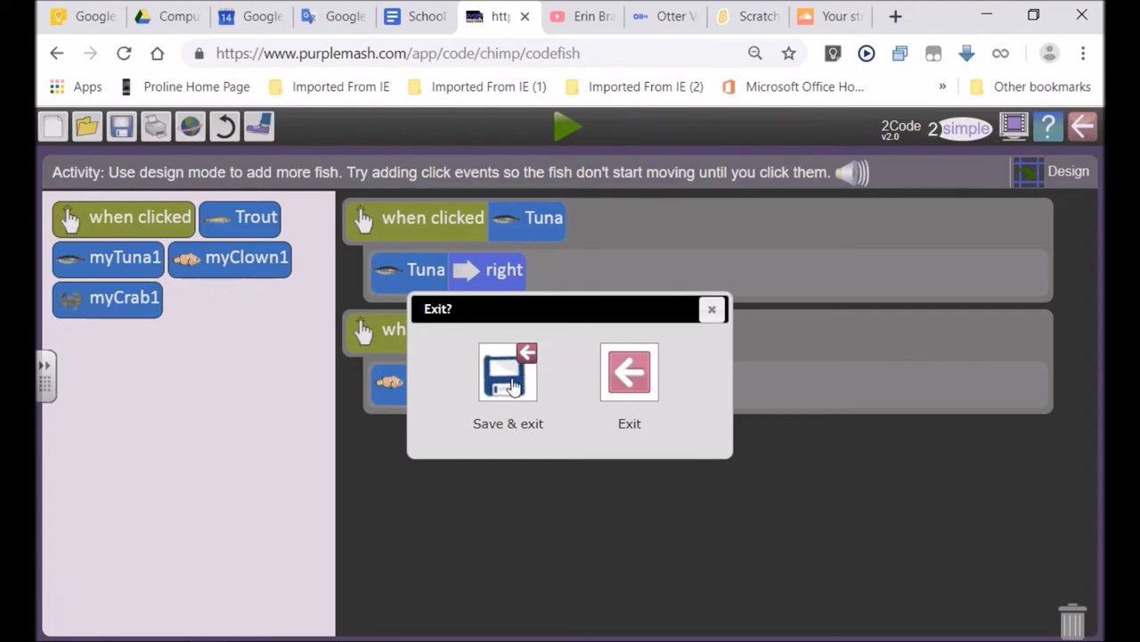
{"action": "mouse_move", "coordinate": [519, 403]}
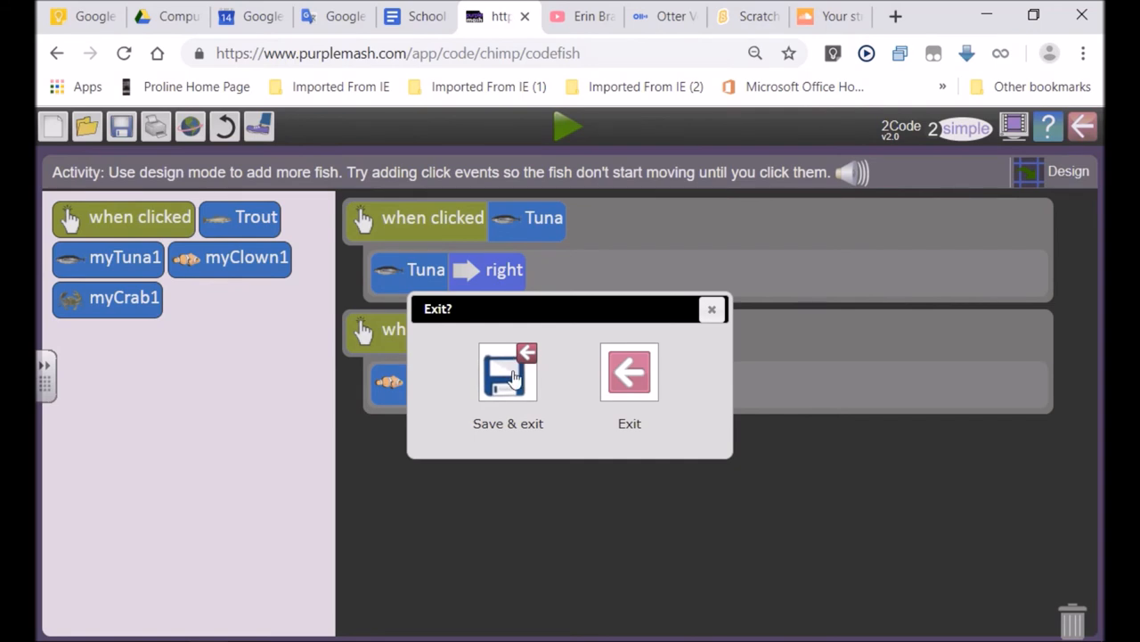
{"action": "left_click", "coordinate": [508, 372]}
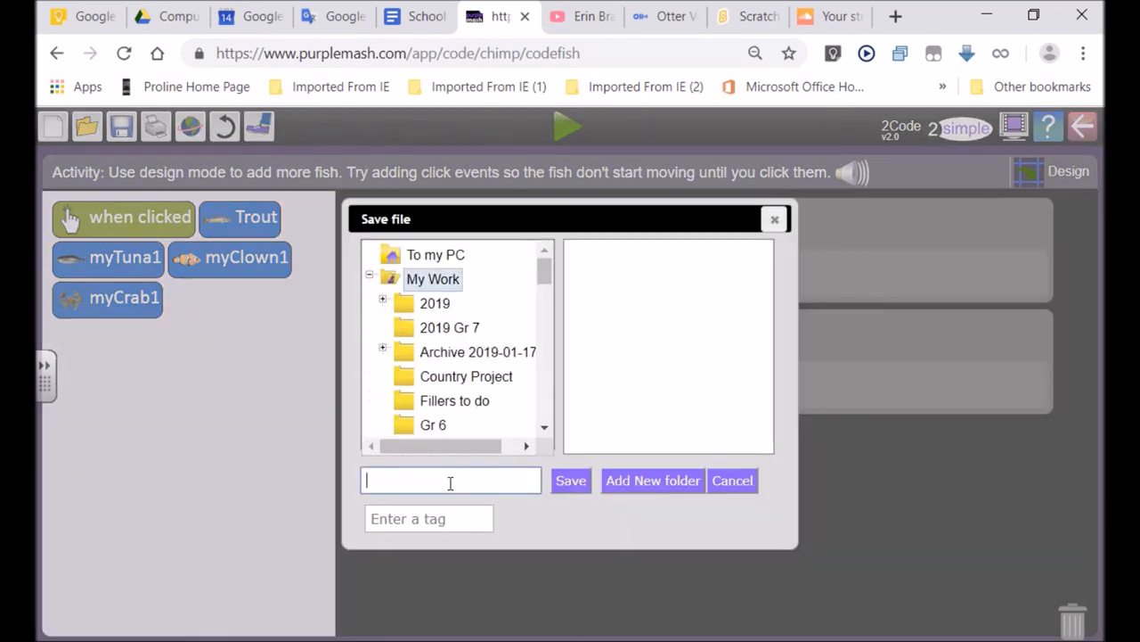
{"action": "mouse_move", "coordinate": [473, 504]}
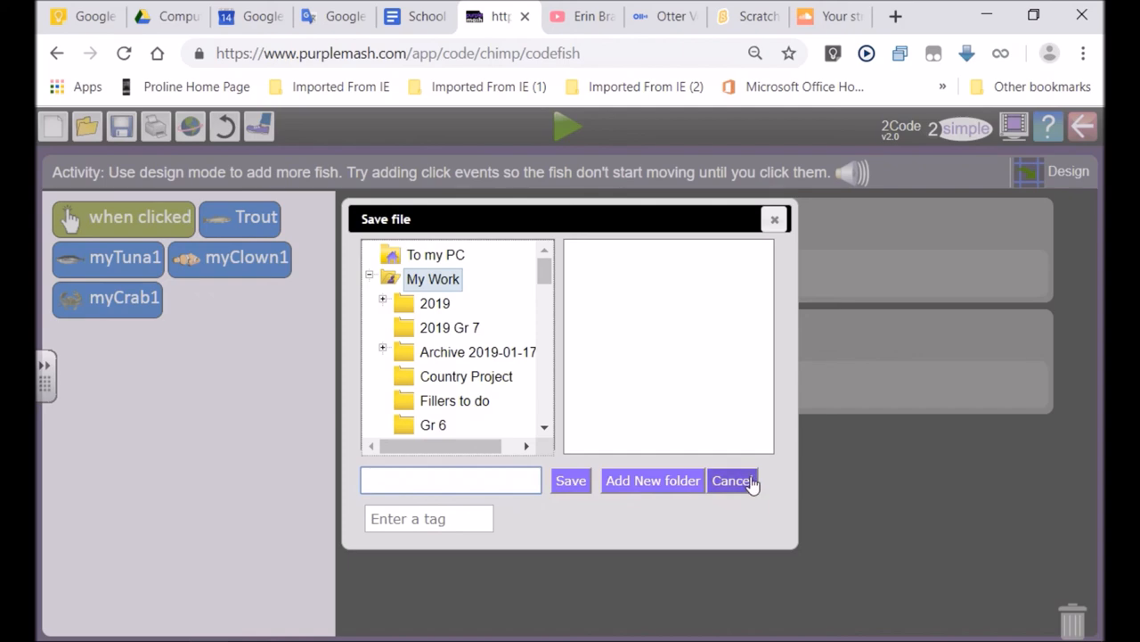
{"action": "mouse_move", "coordinate": [762, 421]}
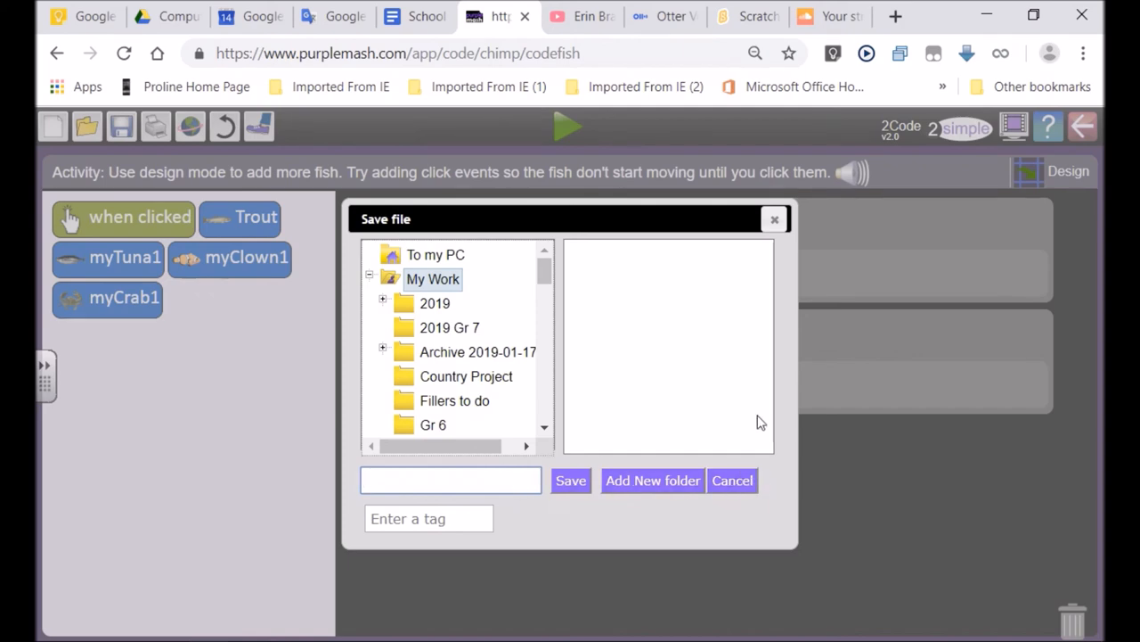